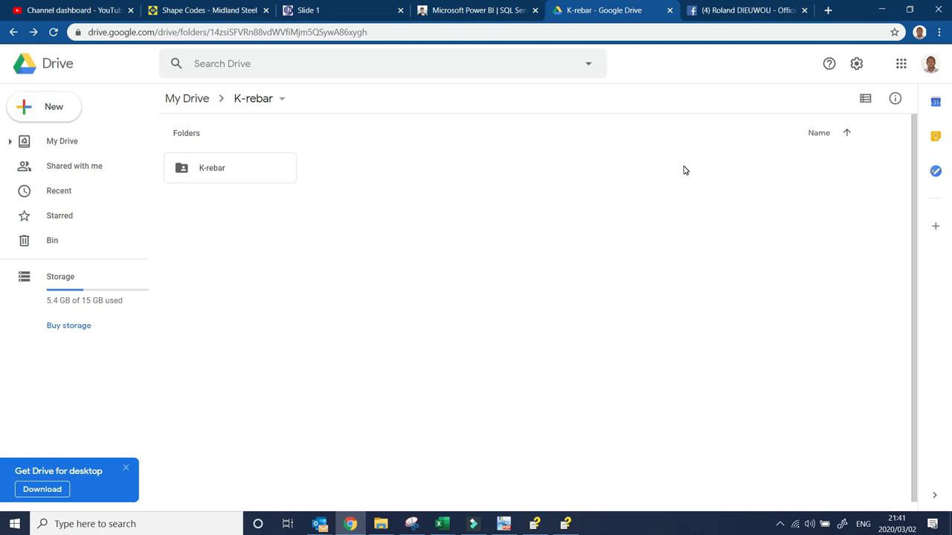
pyautogui.moveTo(294, 177)
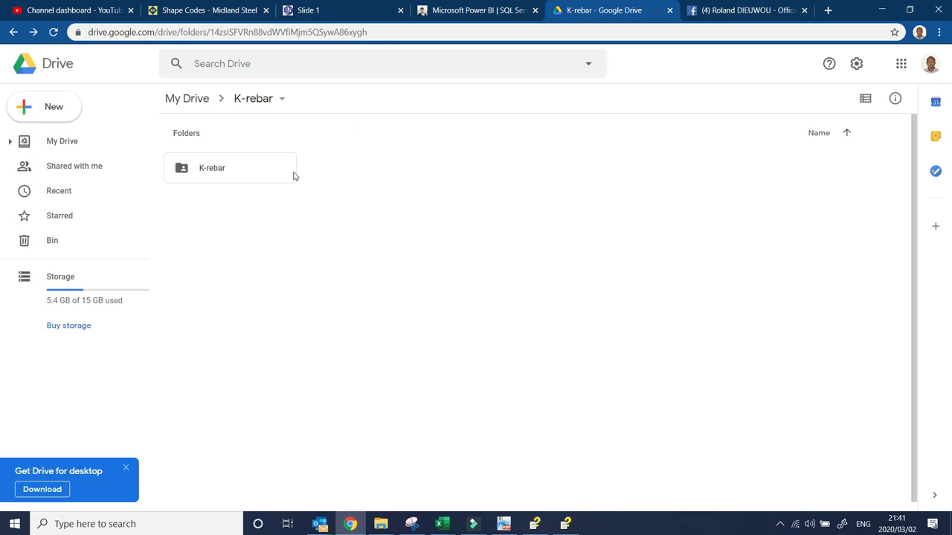
pyautogui.moveTo(298, 139)
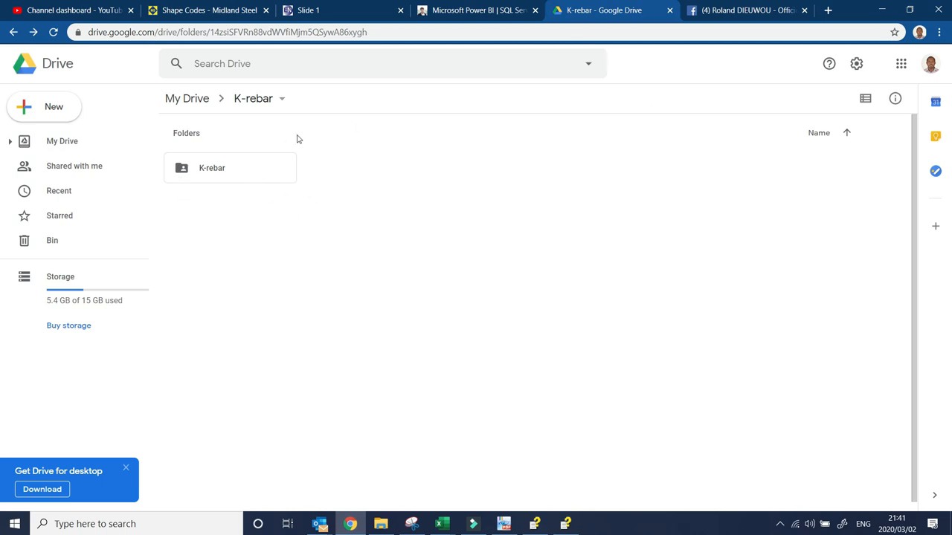
pyautogui.moveTo(217, 195)
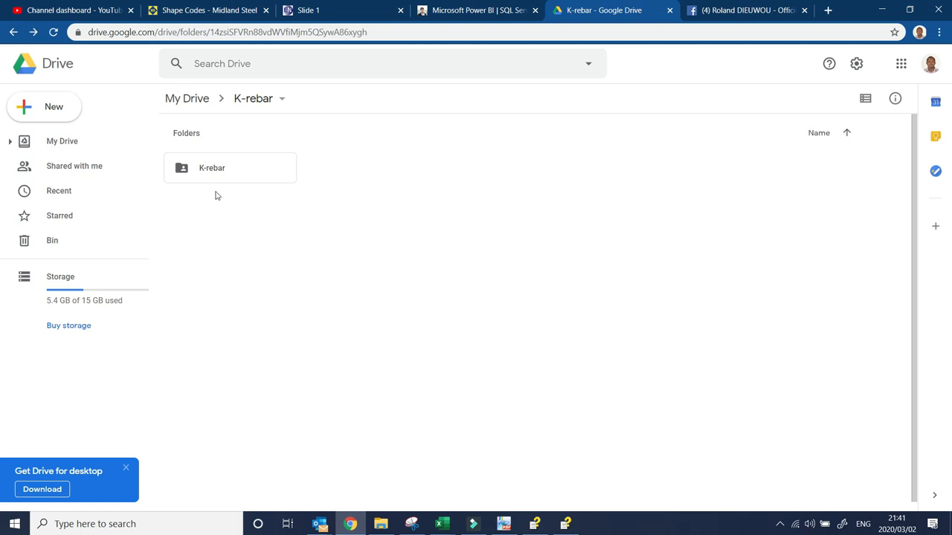
pyautogui.moveTo(231, 188)
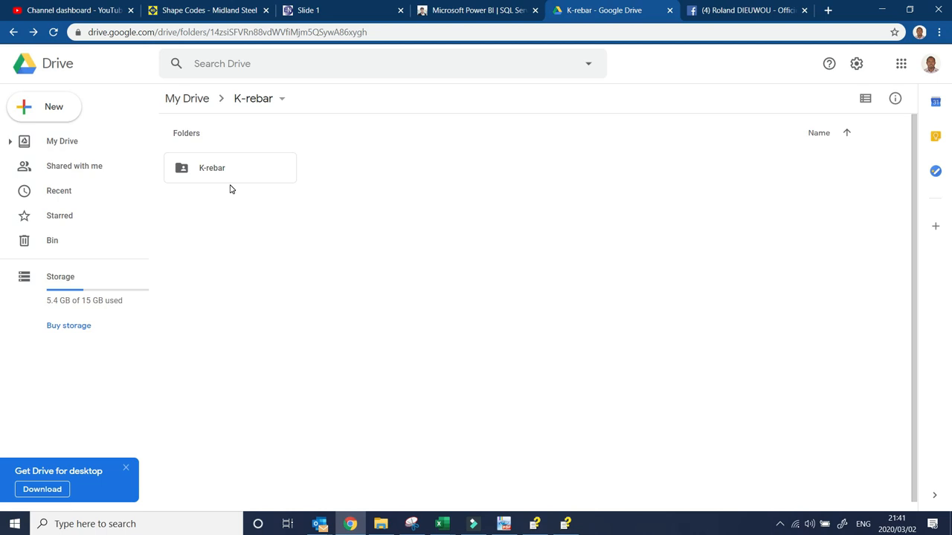
pyautogui.moveTo(236, 183)
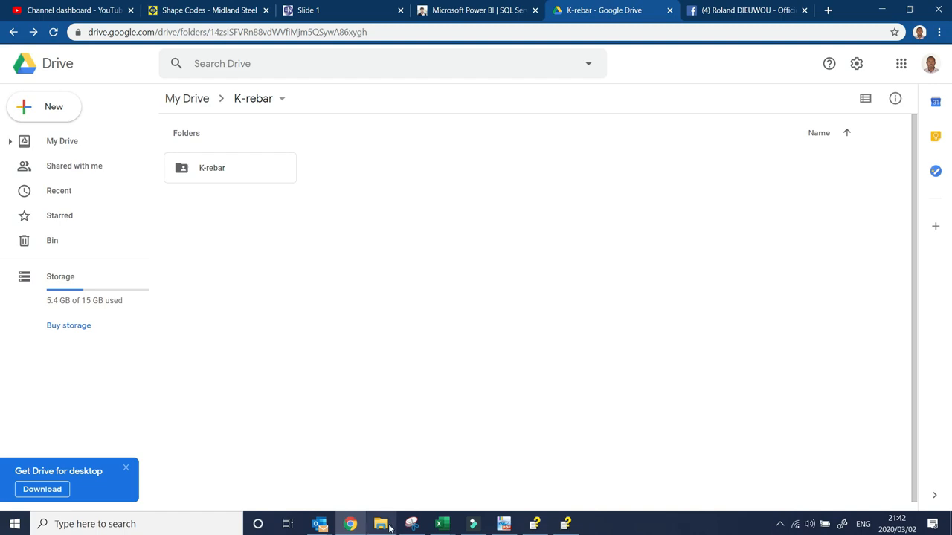
# Step: Open C:\K-rebar in File Explorer, showing Icon, ACAD, Krebar and MyToolbarMacro
pyautogui.click(380, 523)
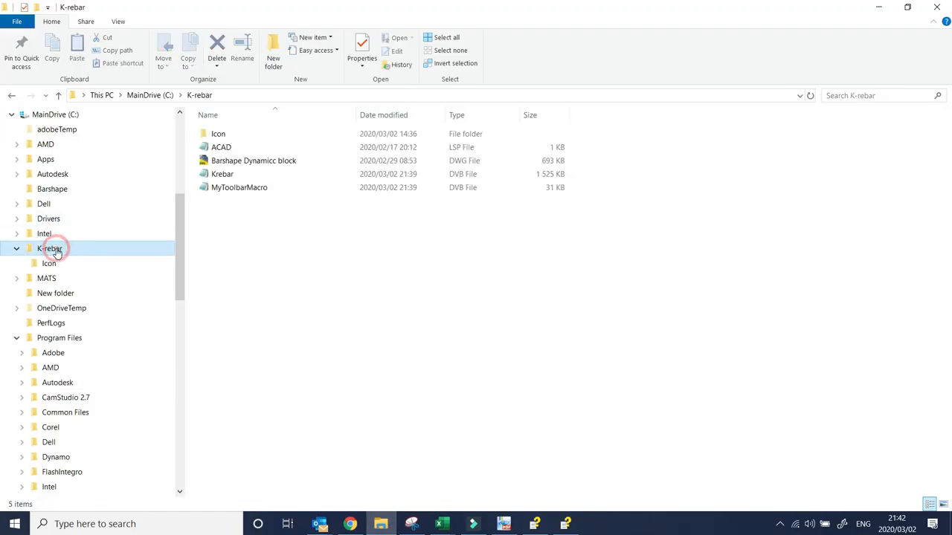
pyautogui.click(58, 95)
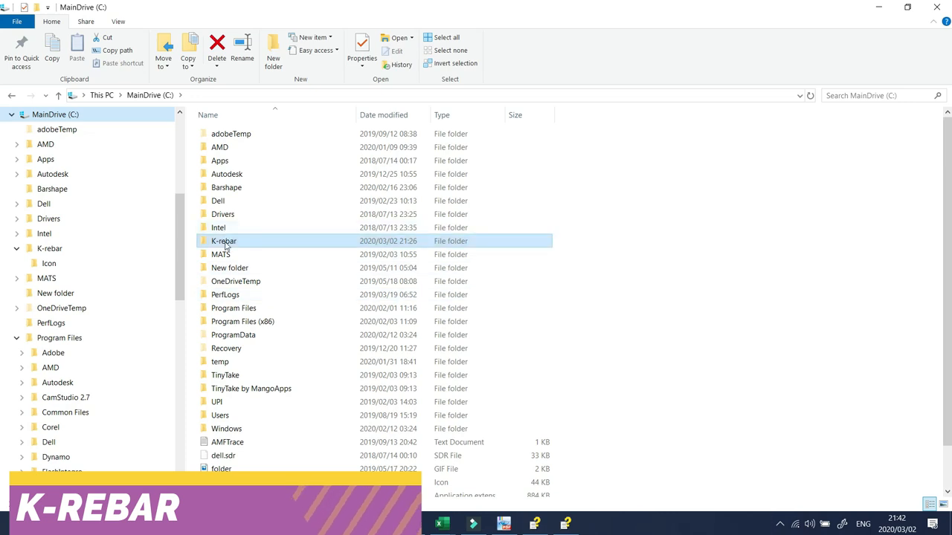
pyautogui.moveTo(238, 241)
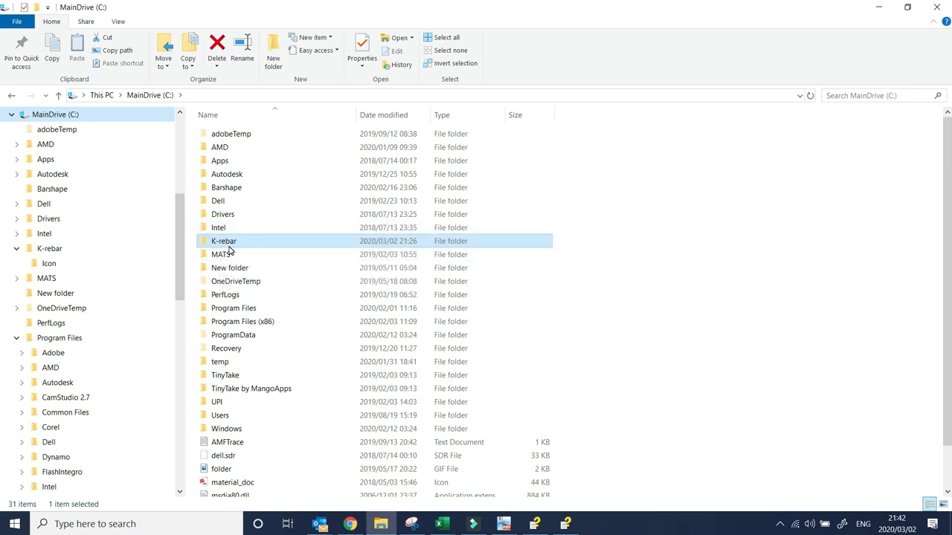
pyautogui.moveTo(224, 241)
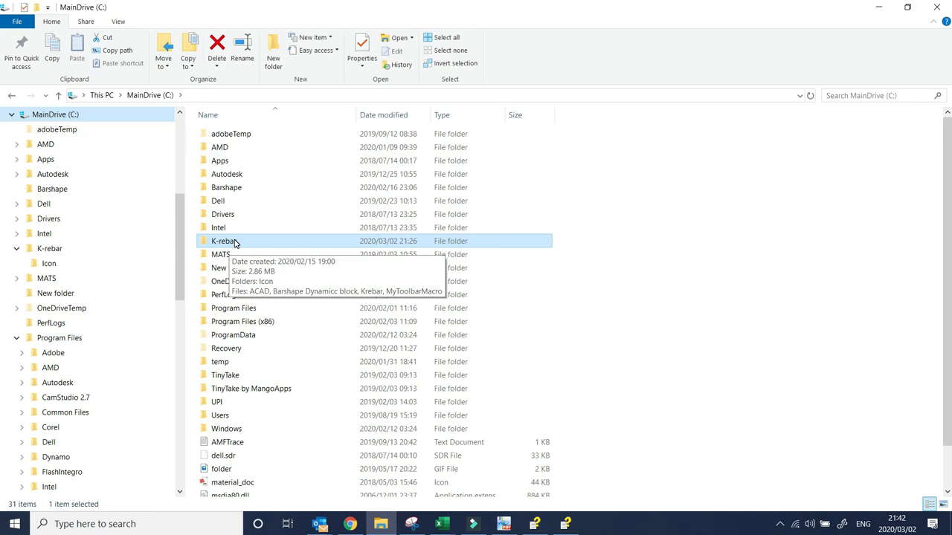
pyautogui.doubleClick(225, 241)
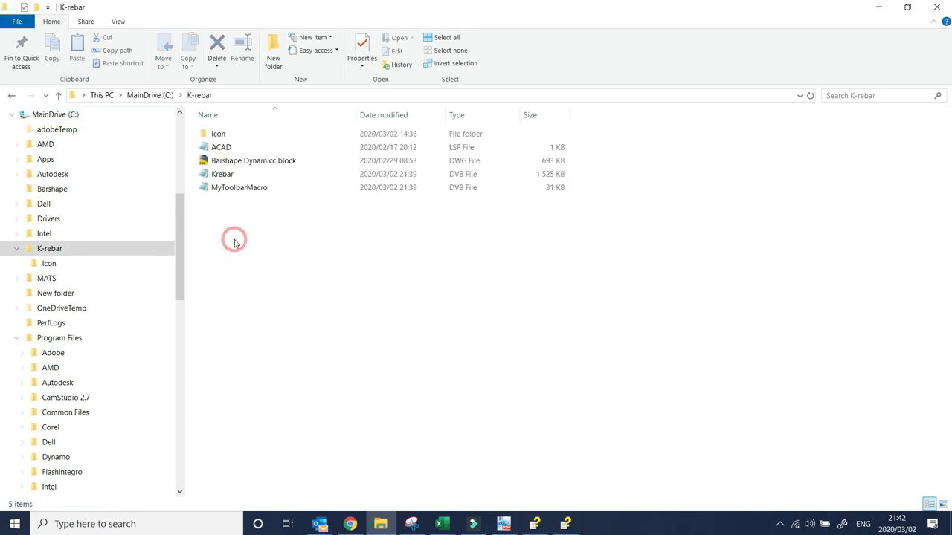
pyautogui.click(246, 134)
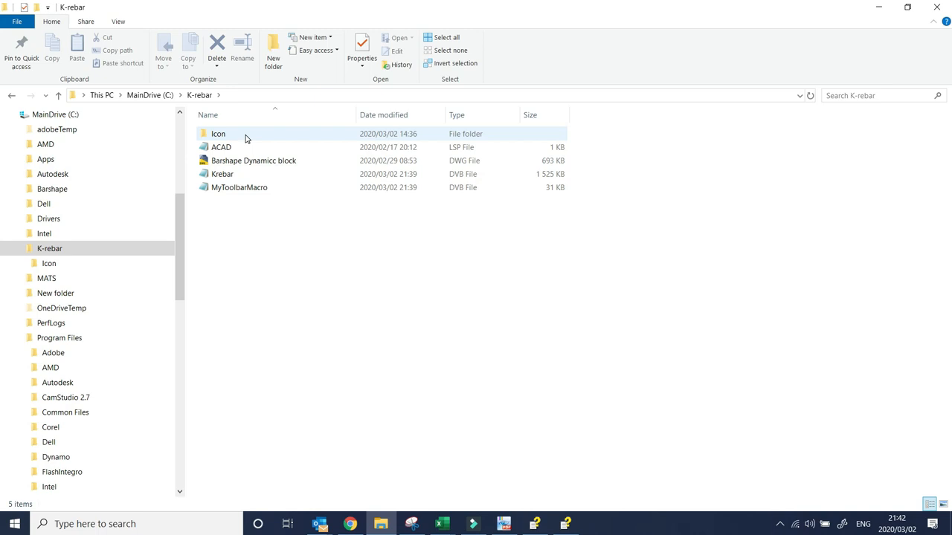
pyautogui.moveTo(245, 141)
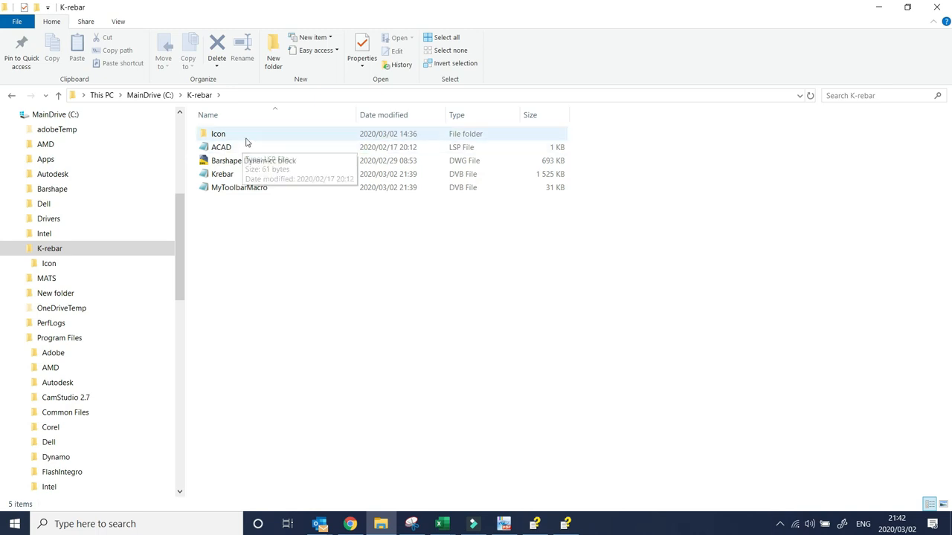
pyautogui.moveTo(245, 146)
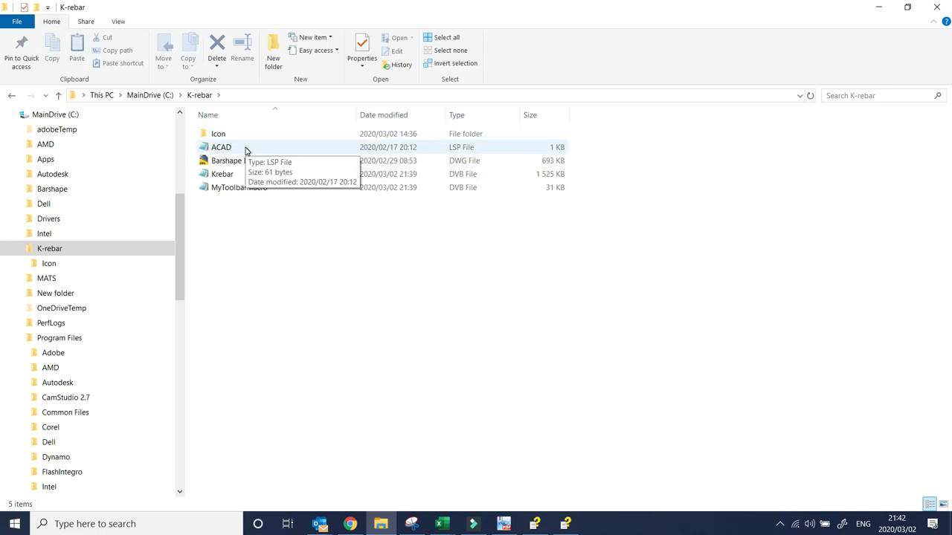
pyautogui.moveTo(249, 161)
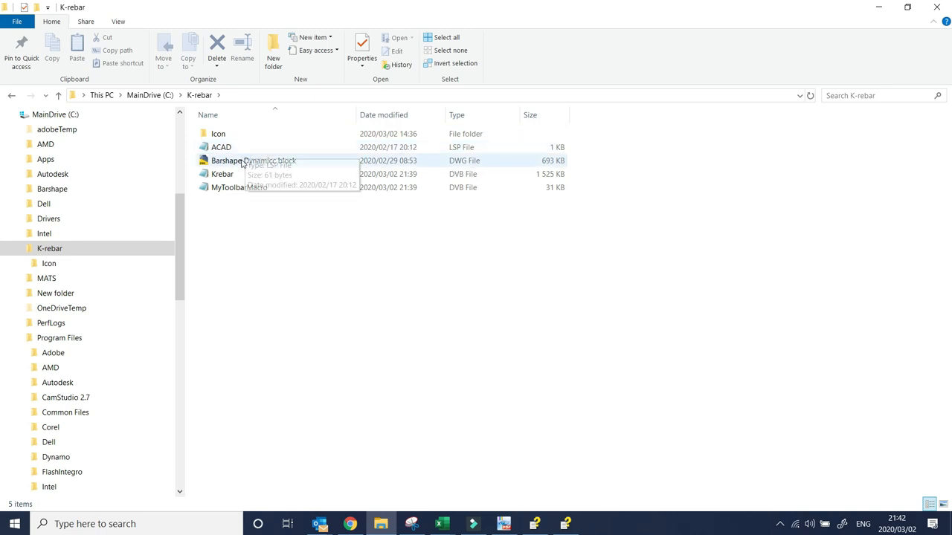
pyautogui.moveTo(238, 187)
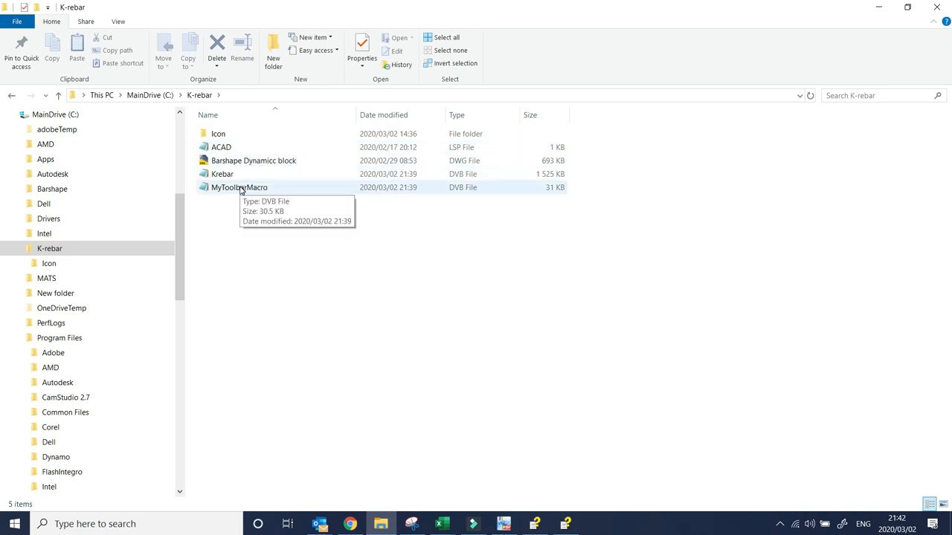
pyautogui.moveTo(244, 160)
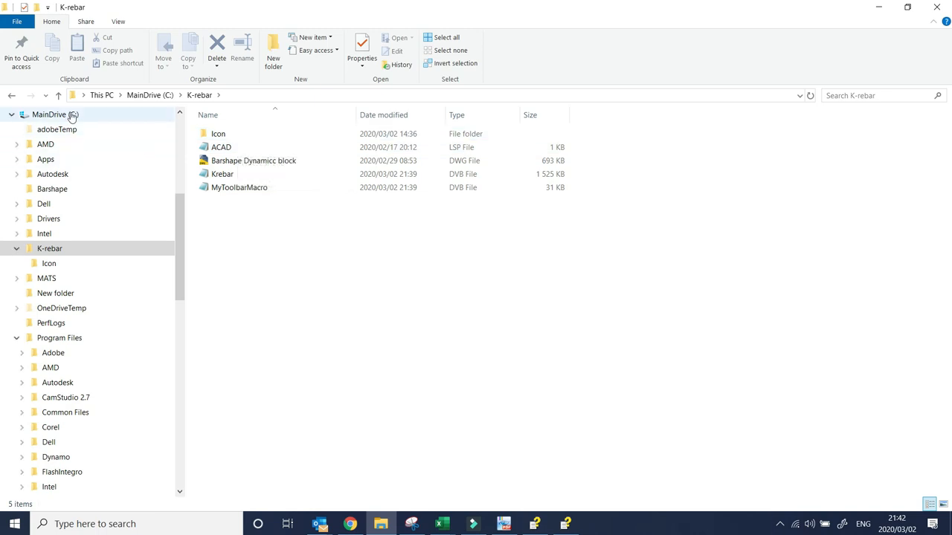
# Step: Browse from the C drive into Program Files > Autodesk and select the AutoCAD 2018 folder
pyautogui.click(149, 95)
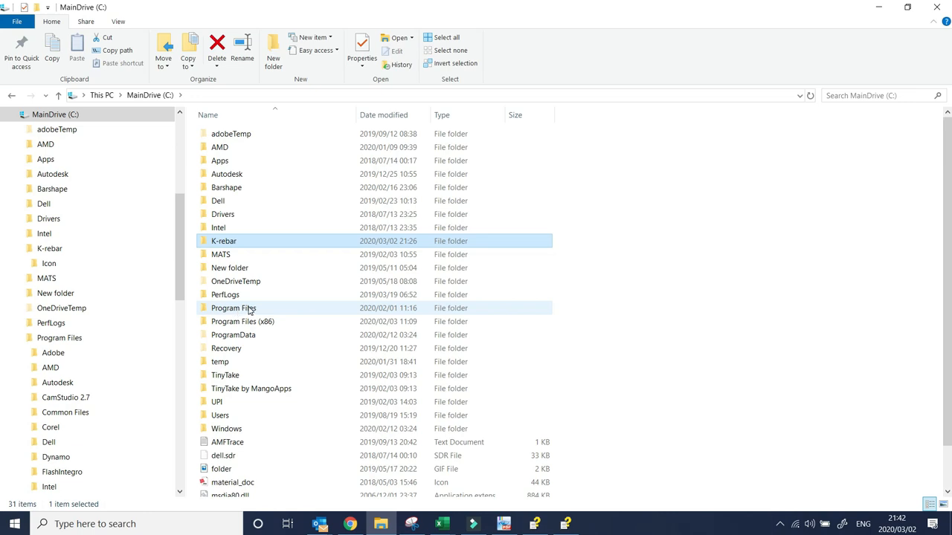
pyautogui.doubleClick(234, 308)
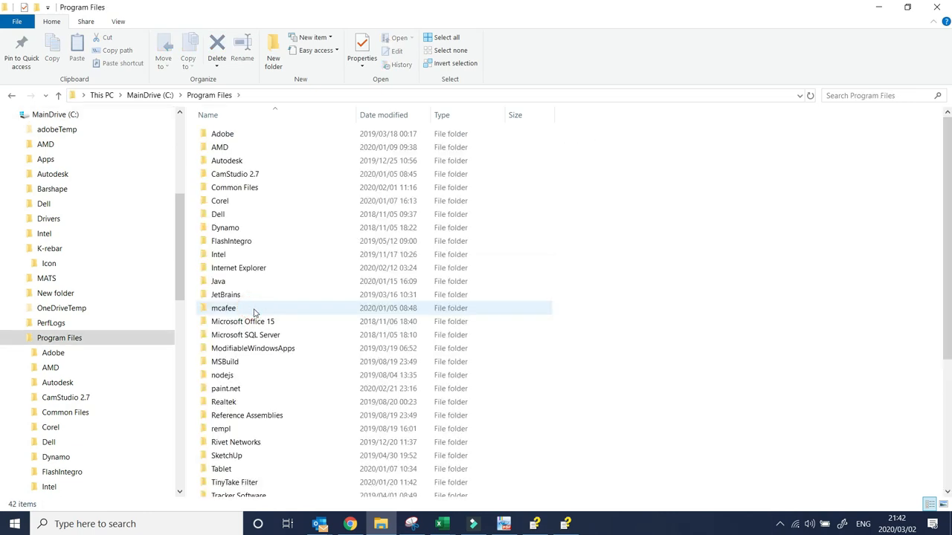
pyautogui.click(227, 160)
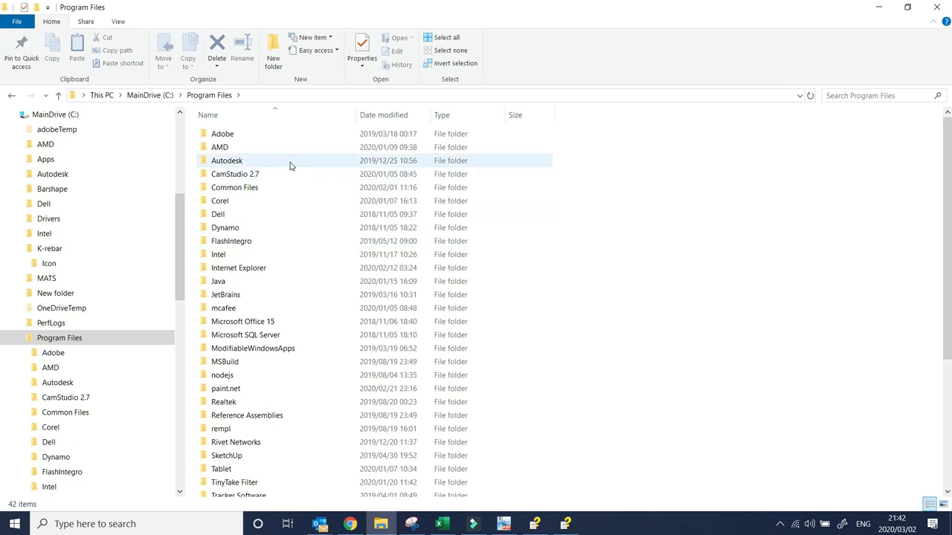
pyautogui.moveTo(237, 162)
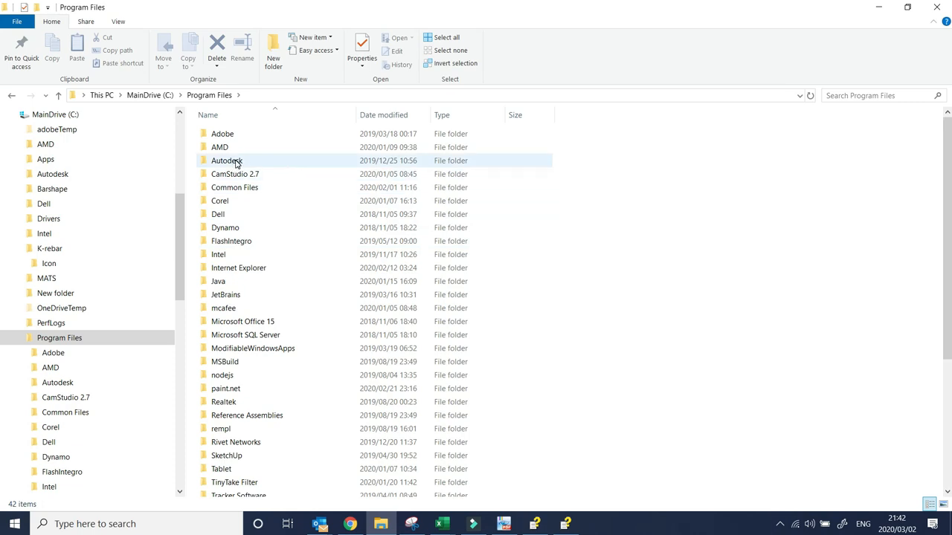
pyautogui.doubleClick(226, 160)
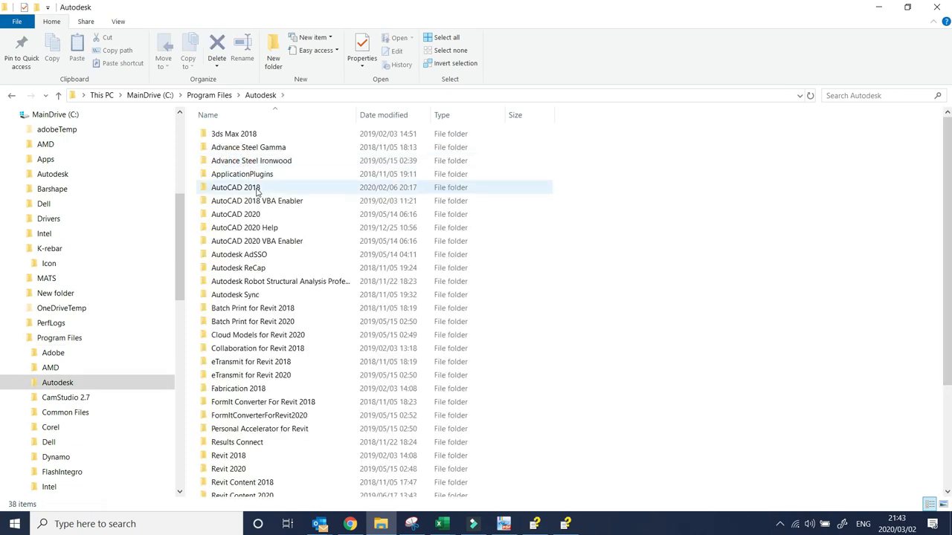
pyautogui.moveTo(246, 192)
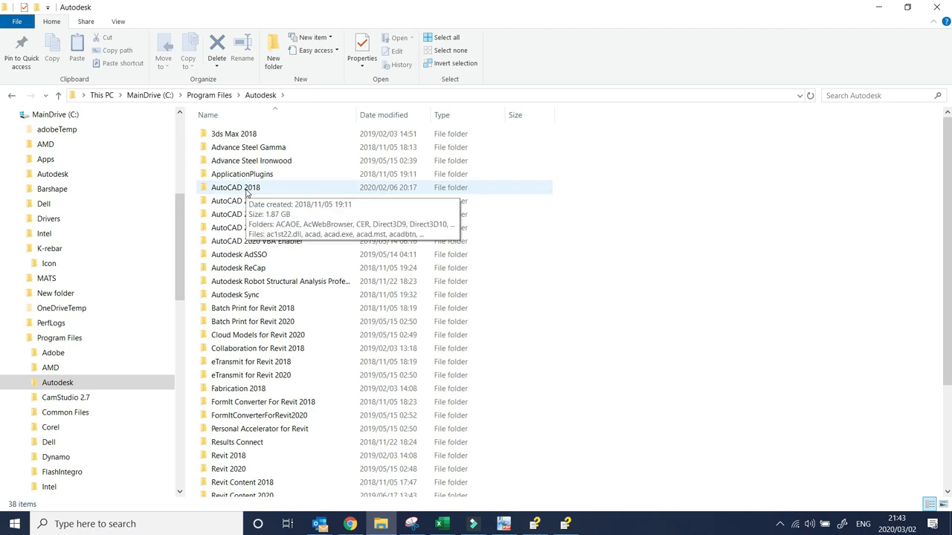
pyautogui.moveTo(248, 192)
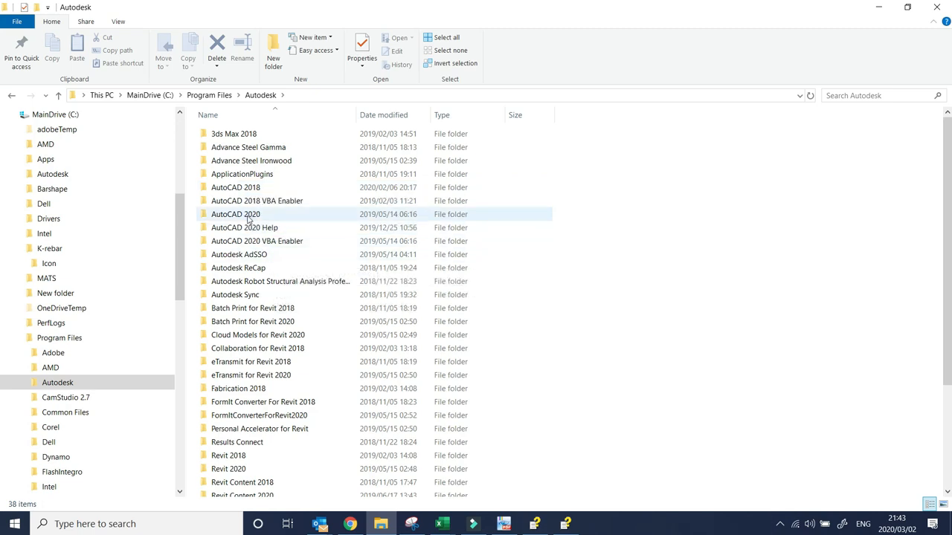
pyautogui.click(235, 187)
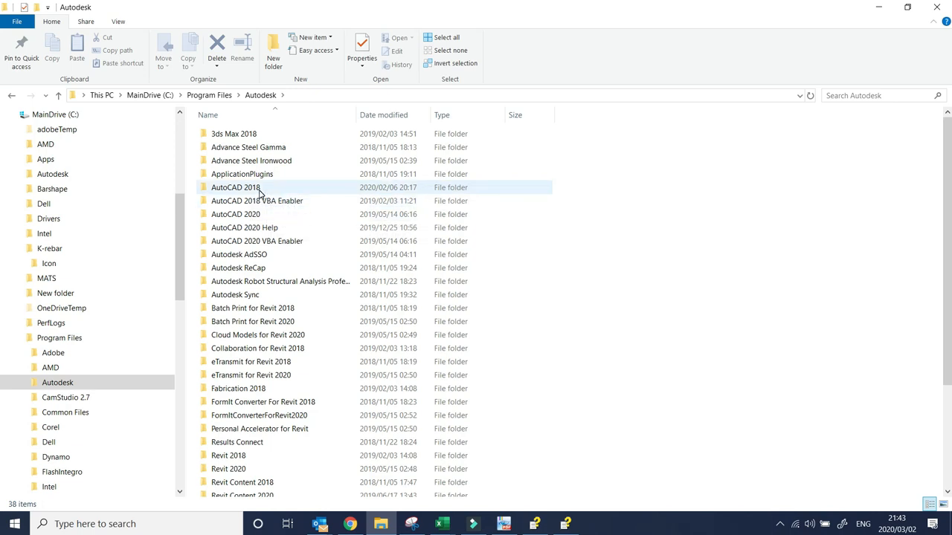
pyautogui.moveTo(235, 188)
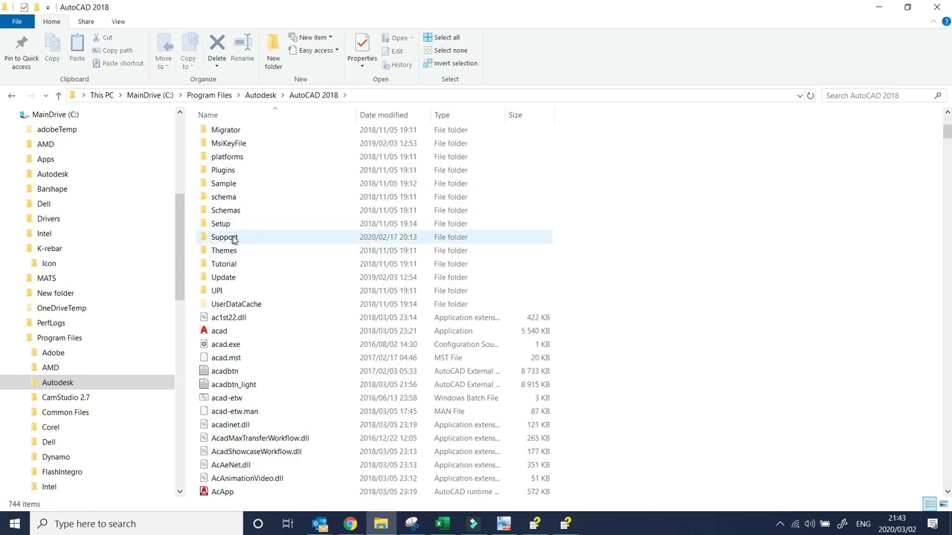
pyautogui.moveTo(224, 237)
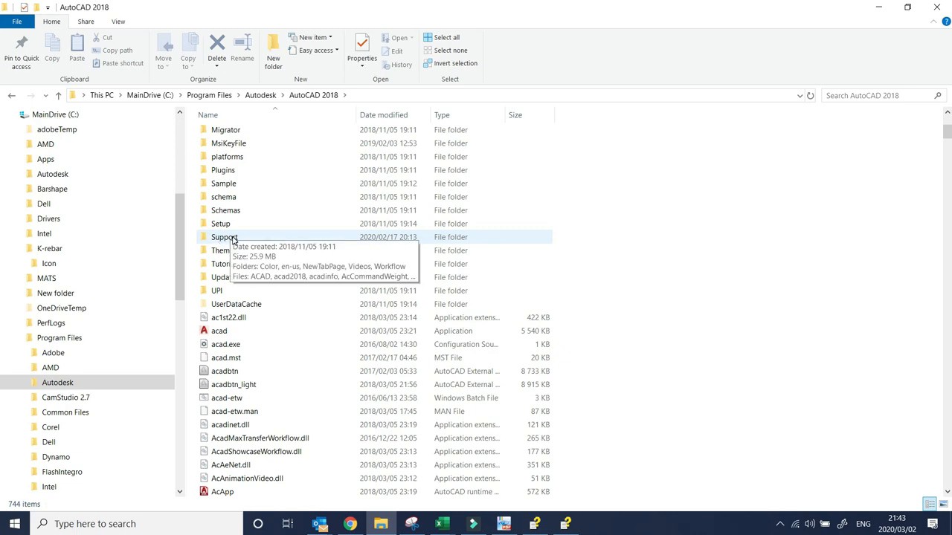
# Step: Open the AutoCAD 2018 Support folder and select the ACAD LSP file
pyautogui.doubleClick(224, 237)
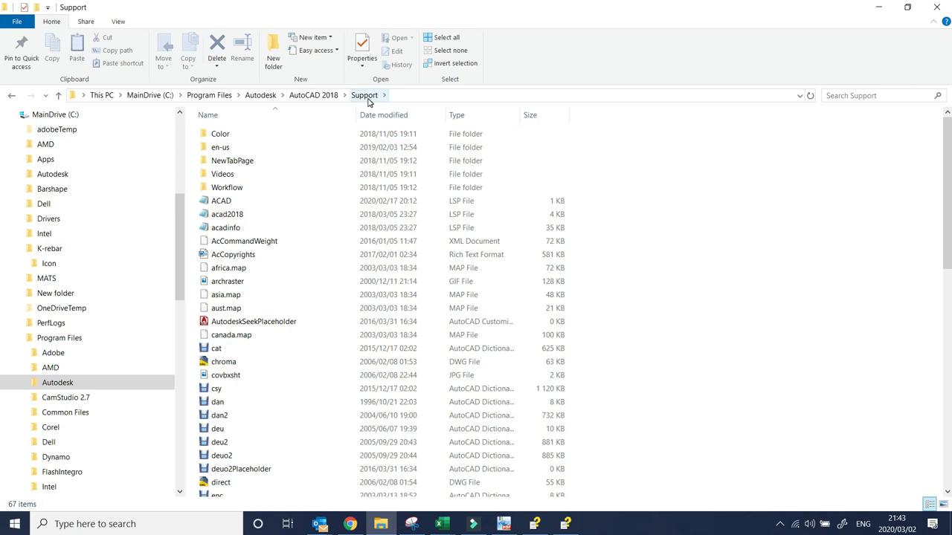
pyautogui.moveTo(223, 174)
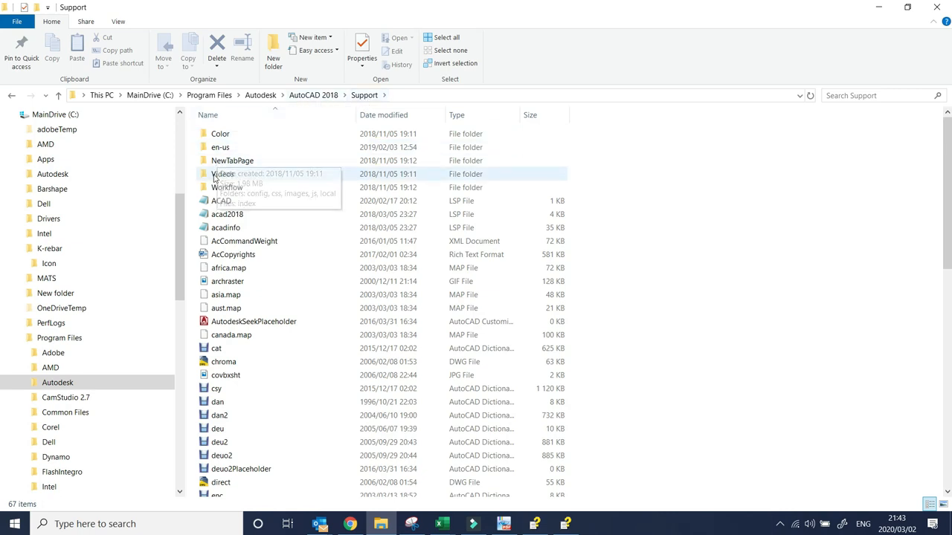
pyautogui.click(221, 201)
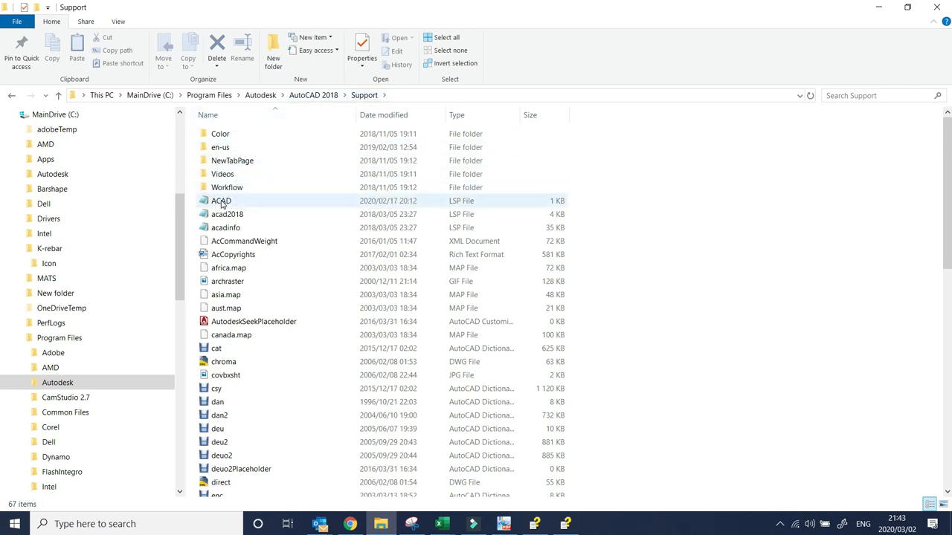
pyautogui.moveTo(244, 207)
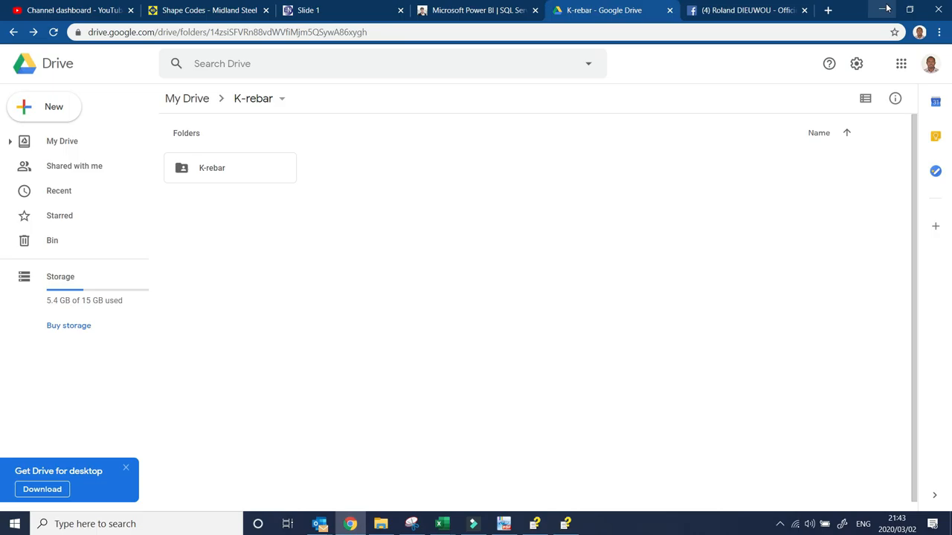
# Step: Minimize the browser, launch AutoCAD 2018 from the desktop, and create a new Drawing1
pyautogui.click(884, 9)
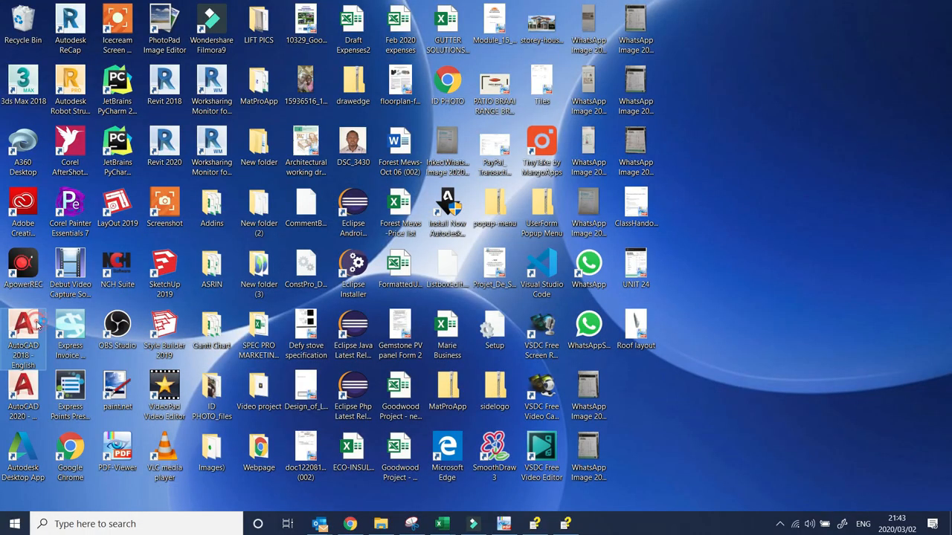
pyautogui.doubleClick(22, 331)
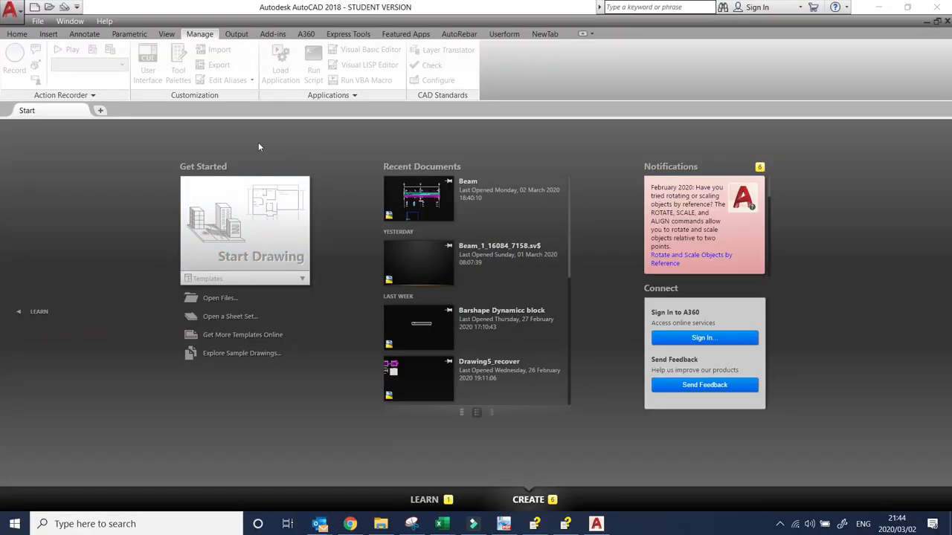
pyautogui.click(100, 110)
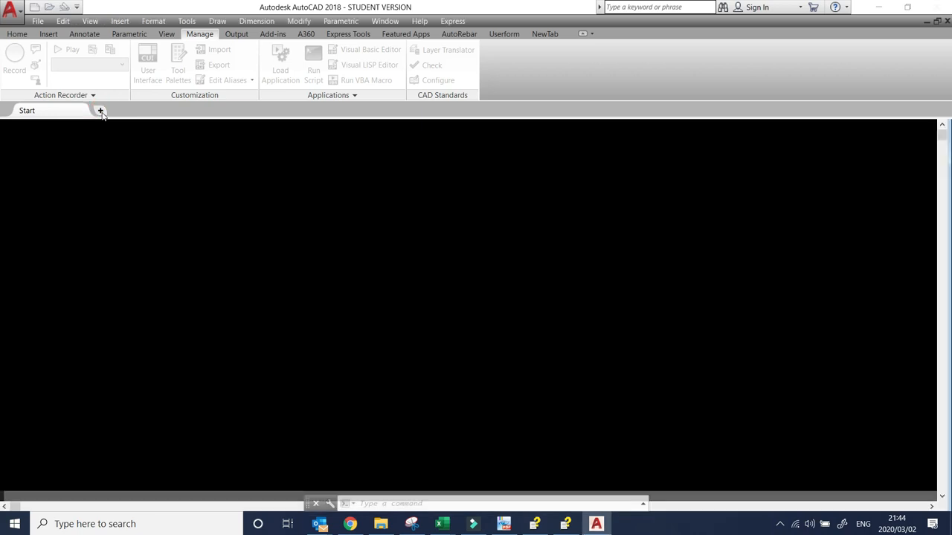
pyautogui.click(101, 110)
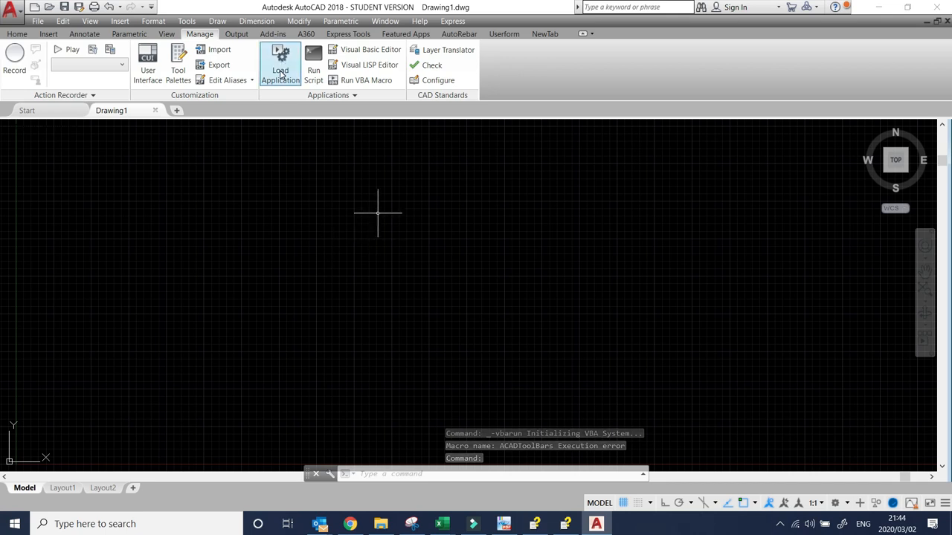
# Step: Open Load/Unload Applications and show the Startup Suite contents list
pyautogui.click(280, 64)
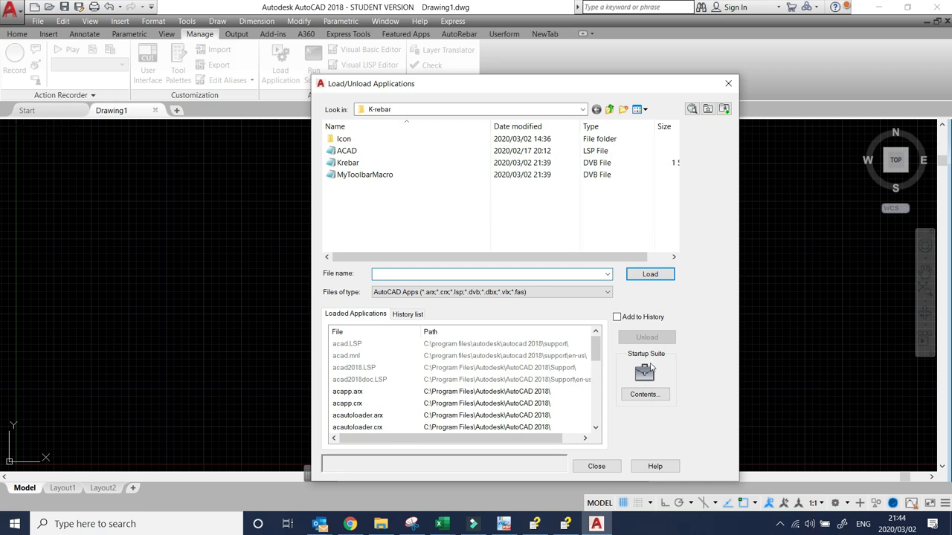
pyautogui.click(644, 394)
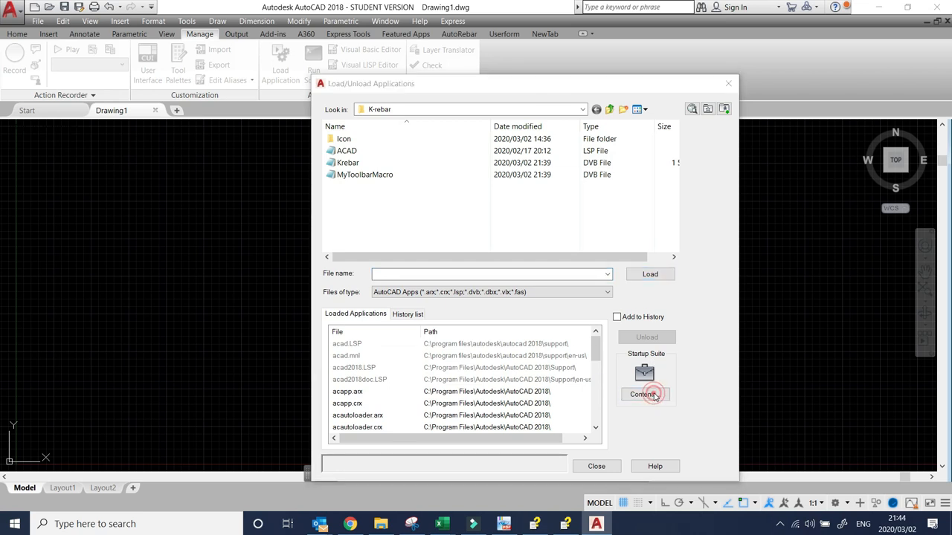
pyautogui.click(644, 394)
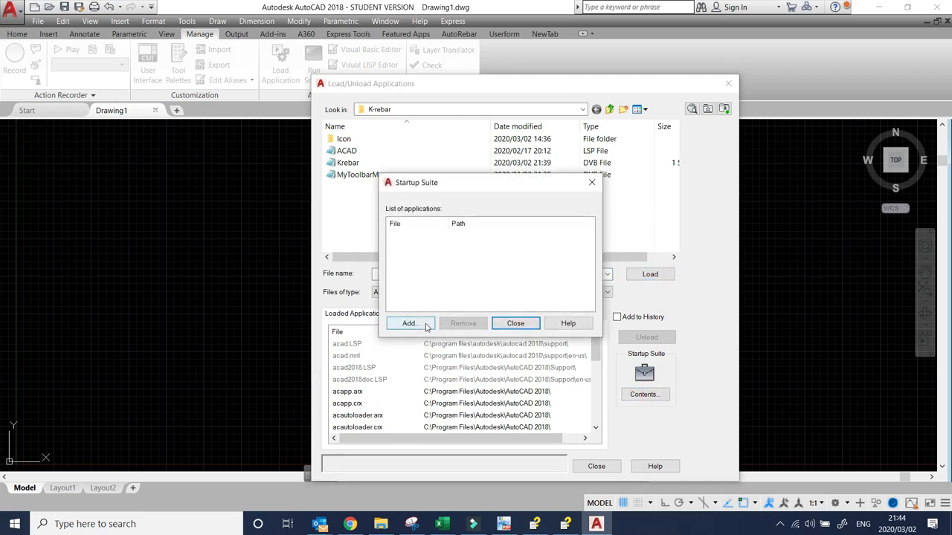
# Step: Add Krebar and MyToolbarMacro from C:\K-rebar to the Startup Suite
pyautogui.click(409, 323)
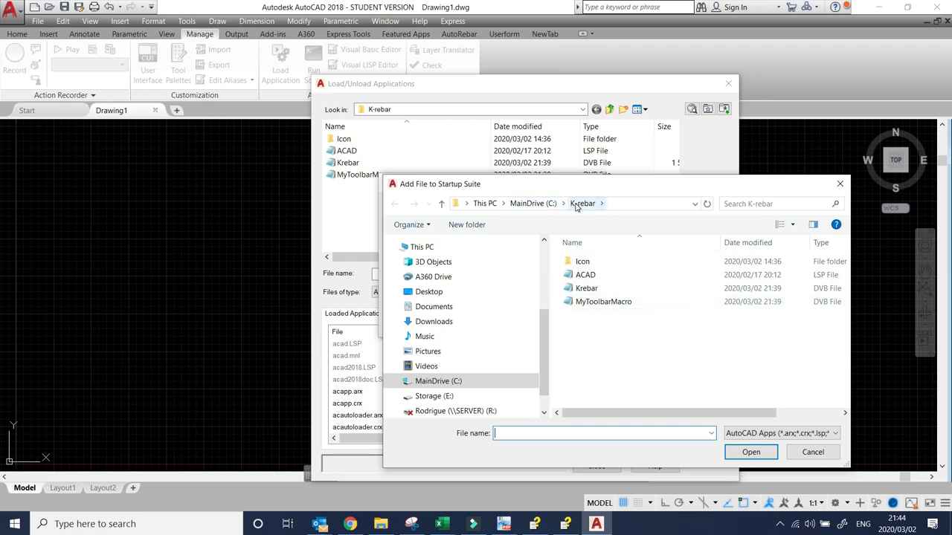
pyautogui.moveTo(591, 333)
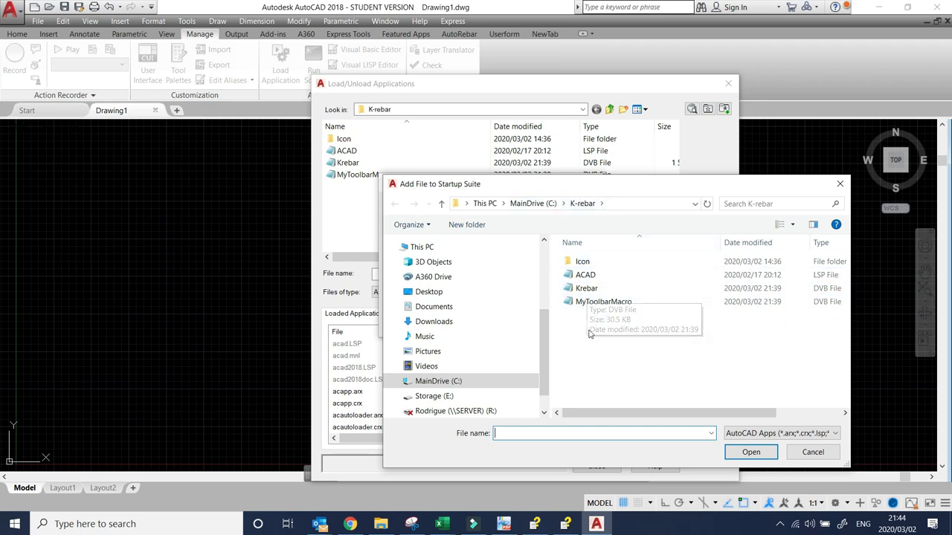
pyautogui.click(586, 288)
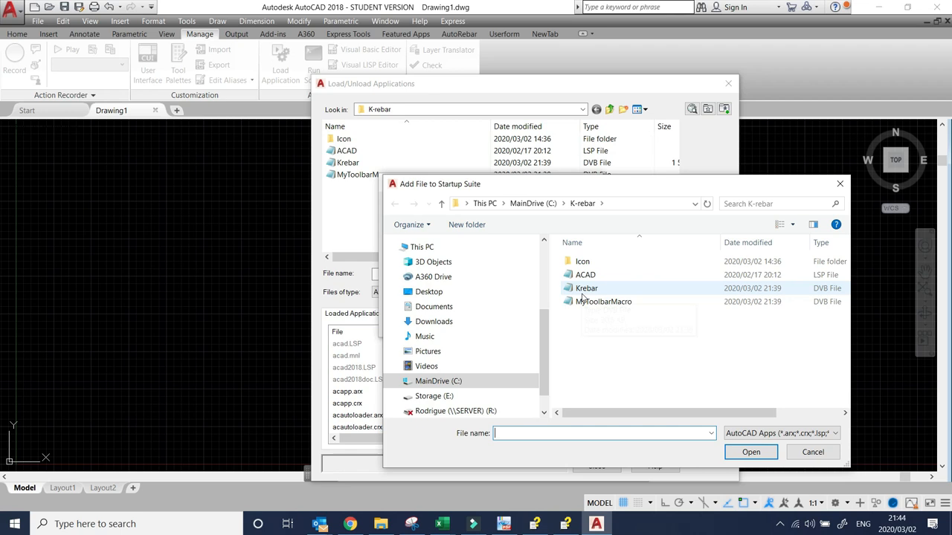
pyautogui.moveTo(586, 288)
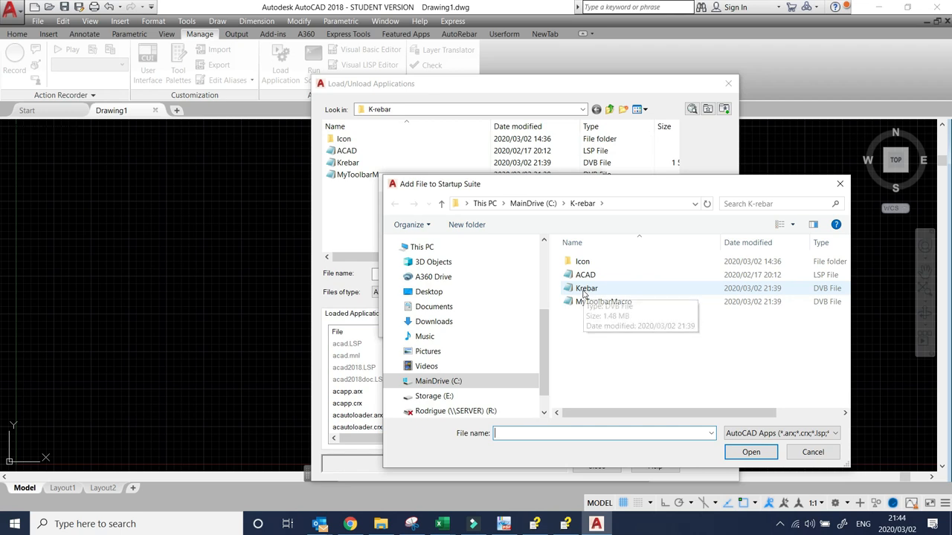
pyautogui.click(585, 275)
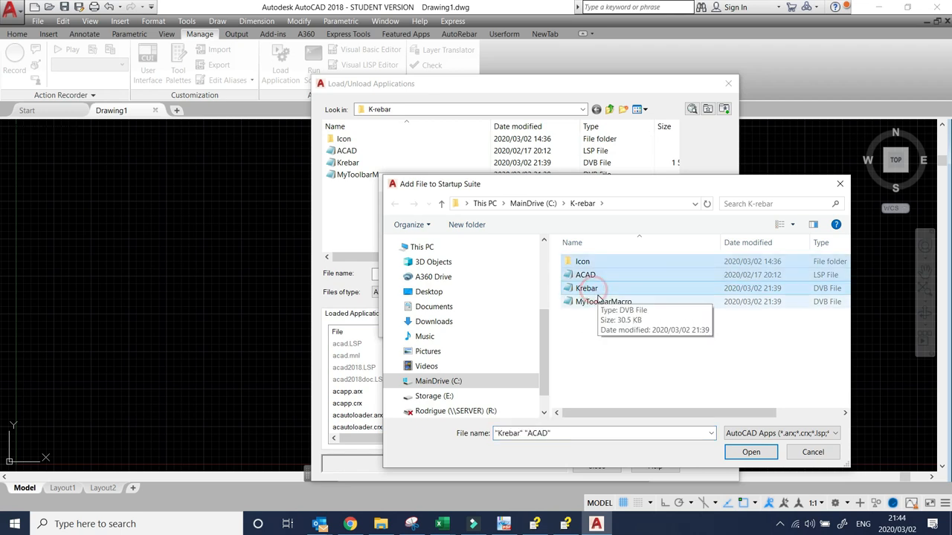
pyautogui.click(586, 288)
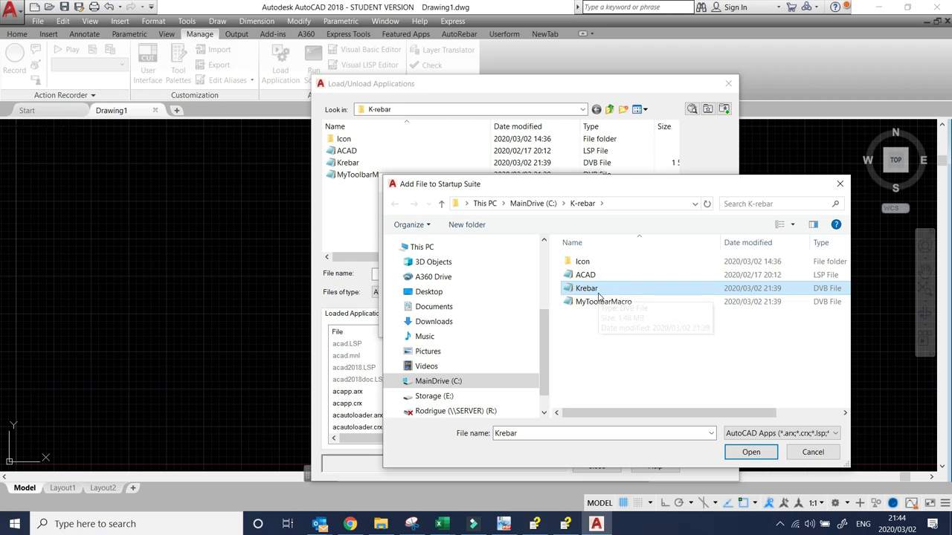
pyautogui.moveTo(603, 301)
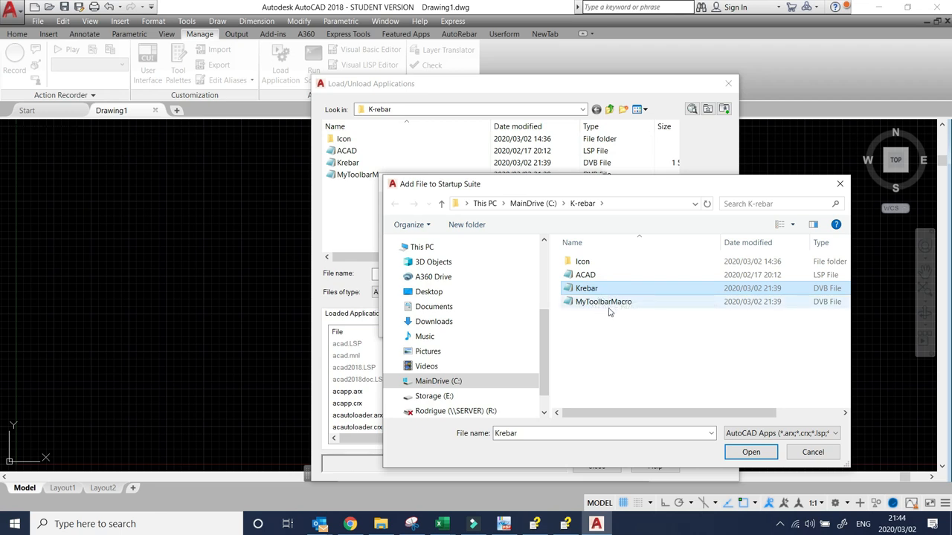
pyautogui.click(603, 301)
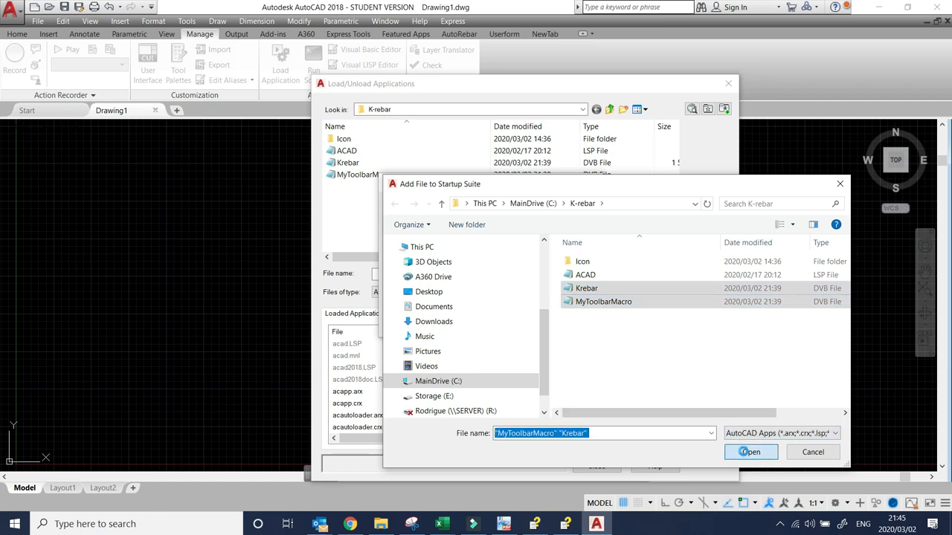
pyautogui.click(751, 452)
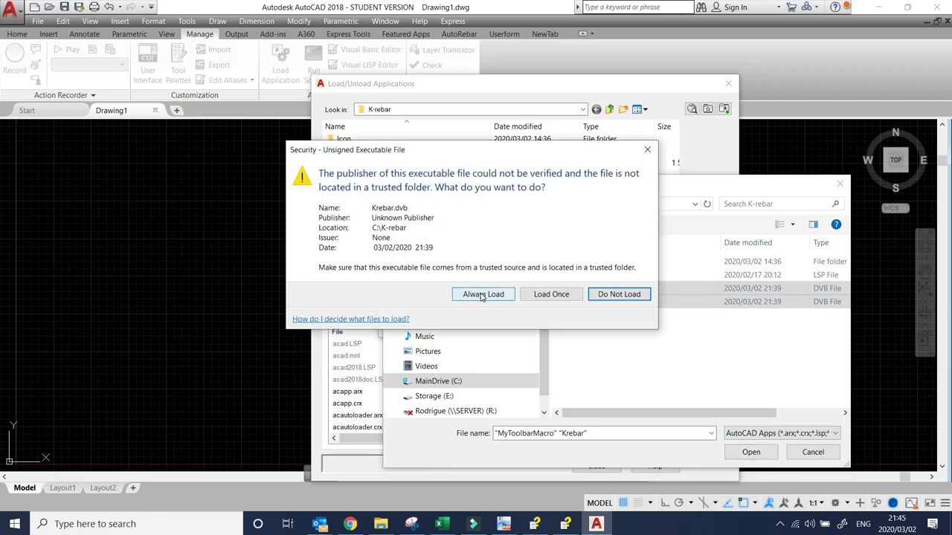
# Step: Always load the unsigned Krebar.dvb, then close the Startup Suite list
pyautogui.click(483, 294)
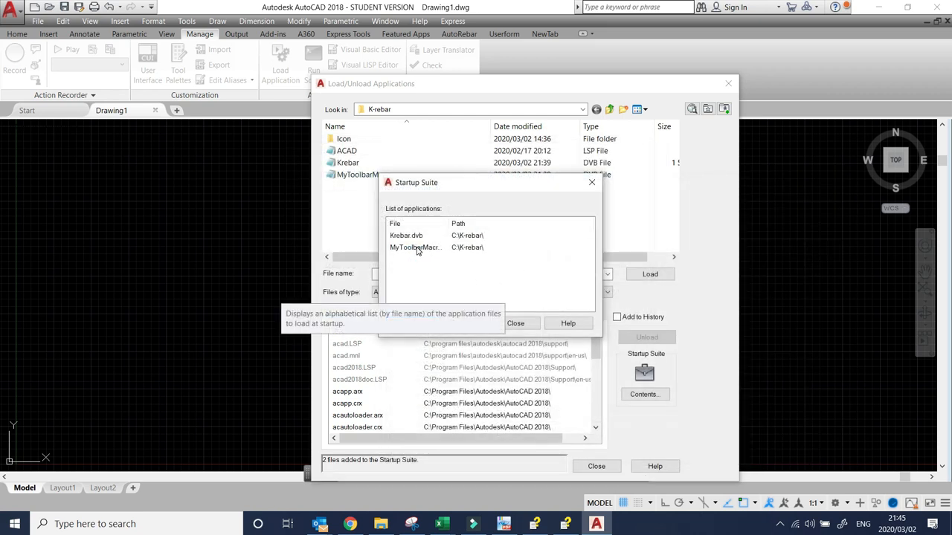
pyautogui.moveTo(432, 257)
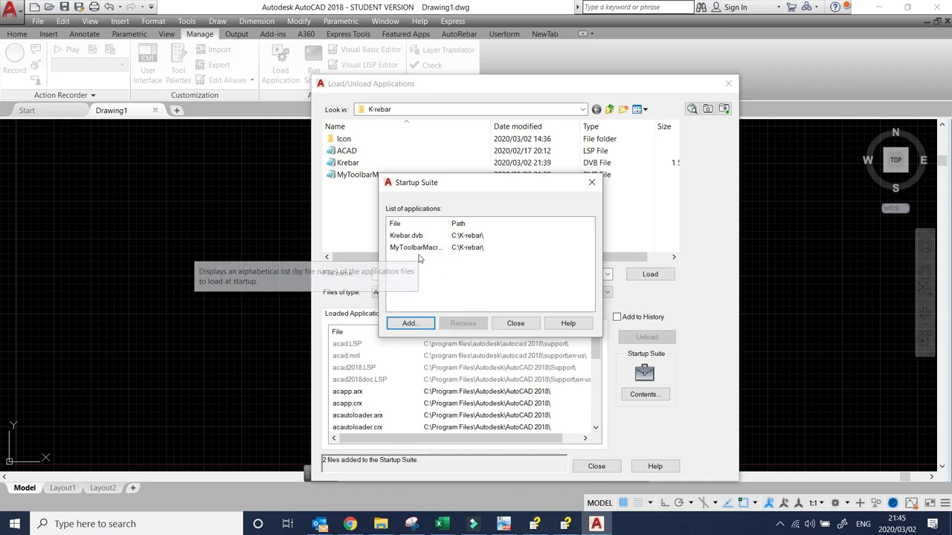
pyautogui.moveTo(435, 265)
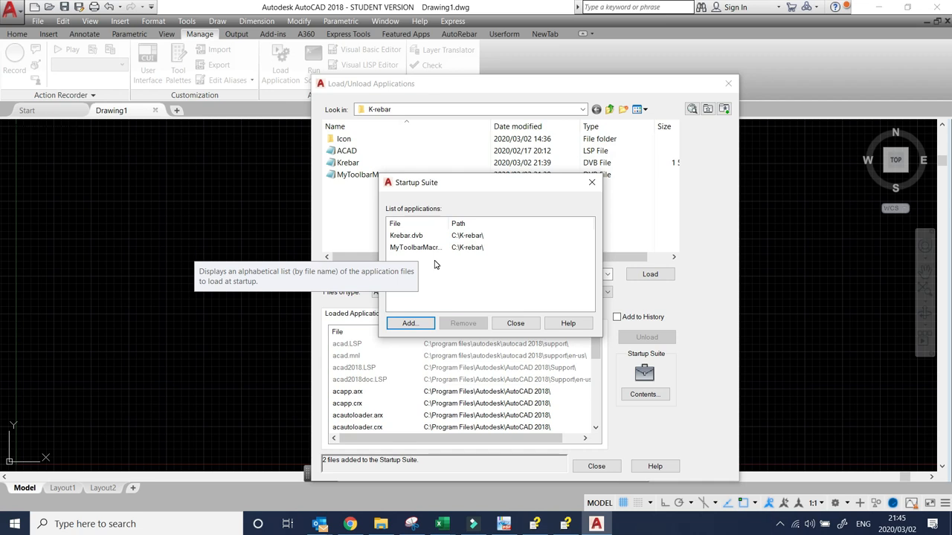
pyautogui.moveTo(447, 241)
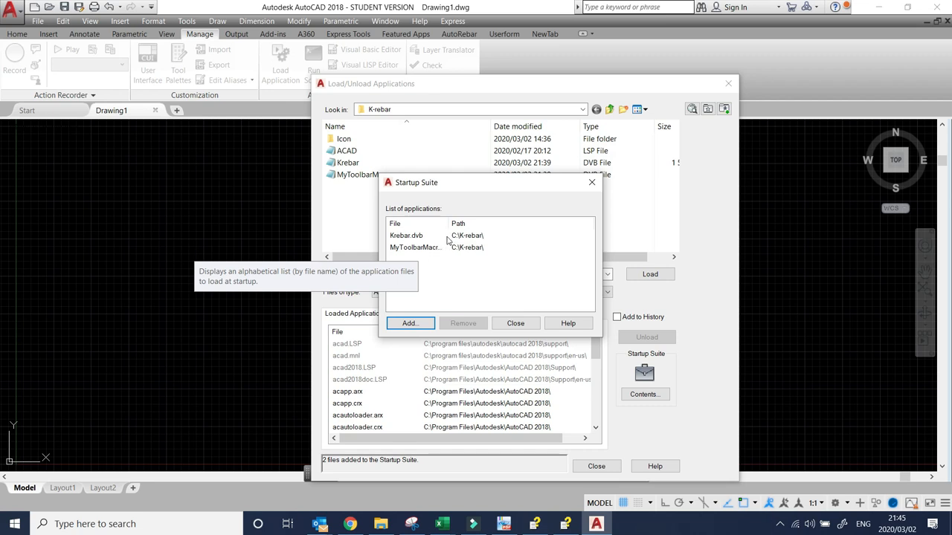
pyautogui.moveTo(637, 354)
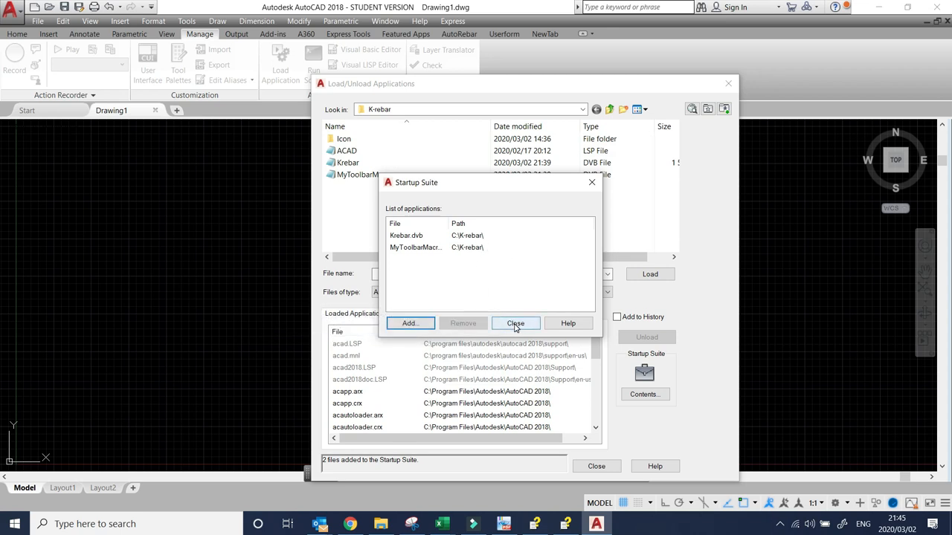
pyautogui.click(515, 322)
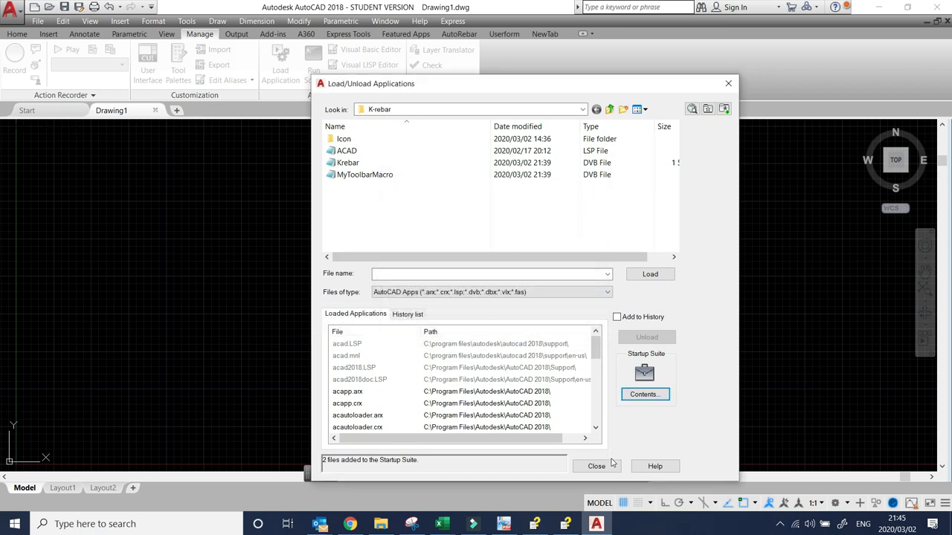
# Step: Close Load/Unload Applications, start Drawing2, and float the K-Rebar toolbar over the drawing
pyautogui.click(596, 466)
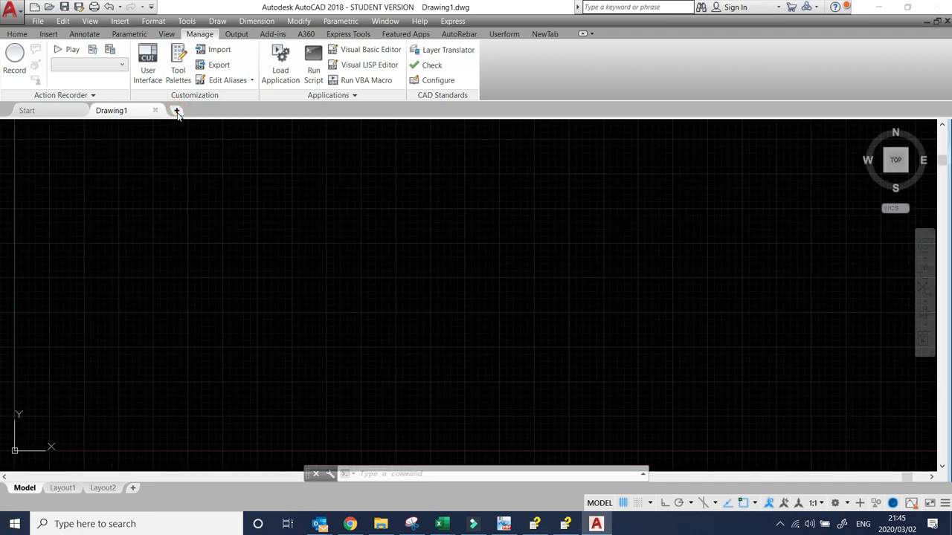
pyautogui.click(177, 110)
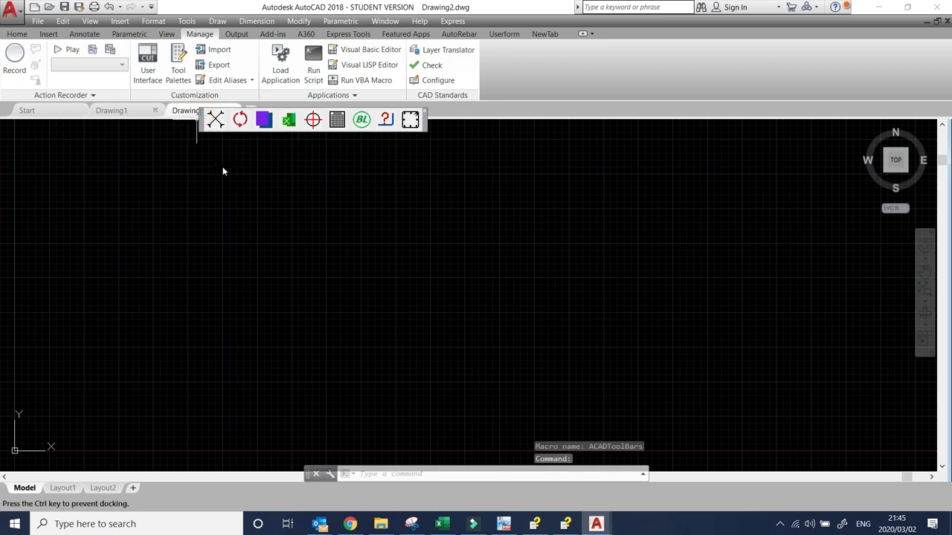
pyautogui.moveTo(313, 119); pyautogui.dragTo(333, 175)
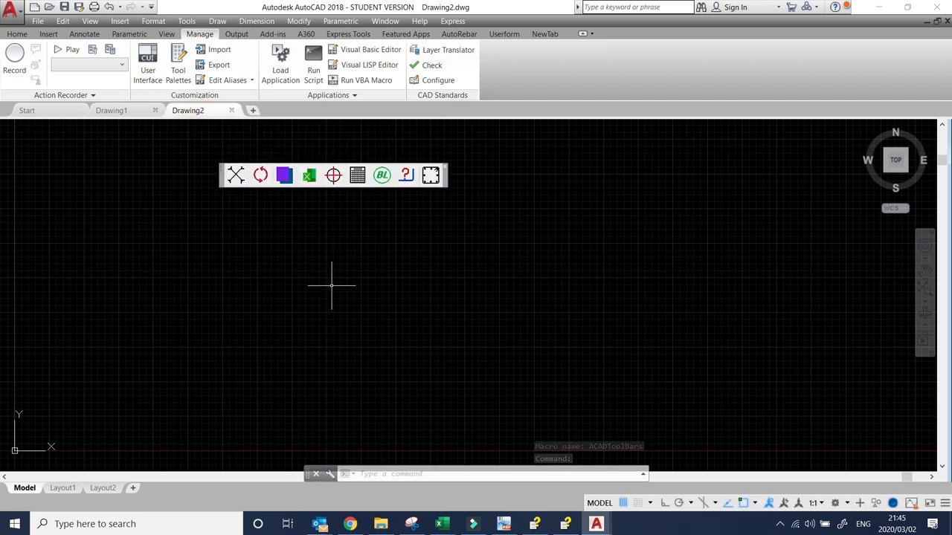
pyautogui.moveTo(387, 279)
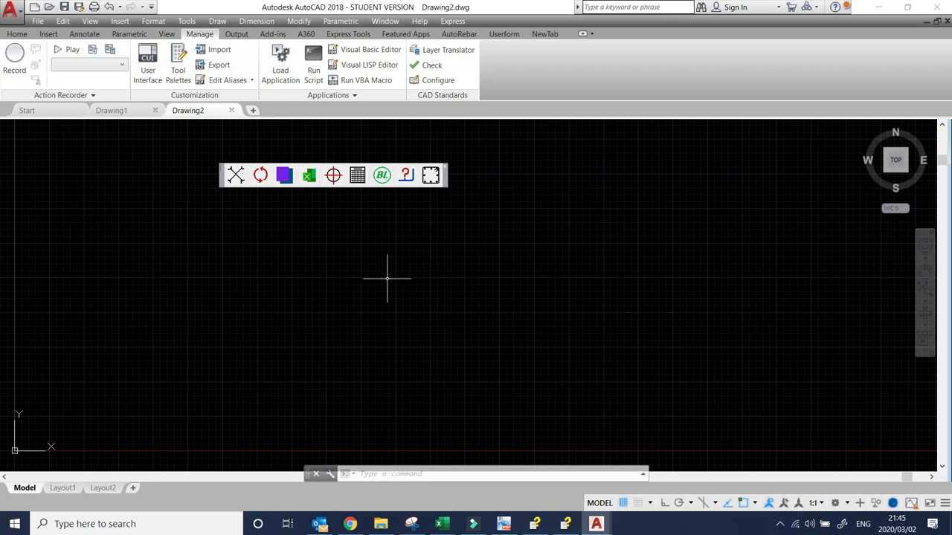
pyautogui.moveTo(440, 188)
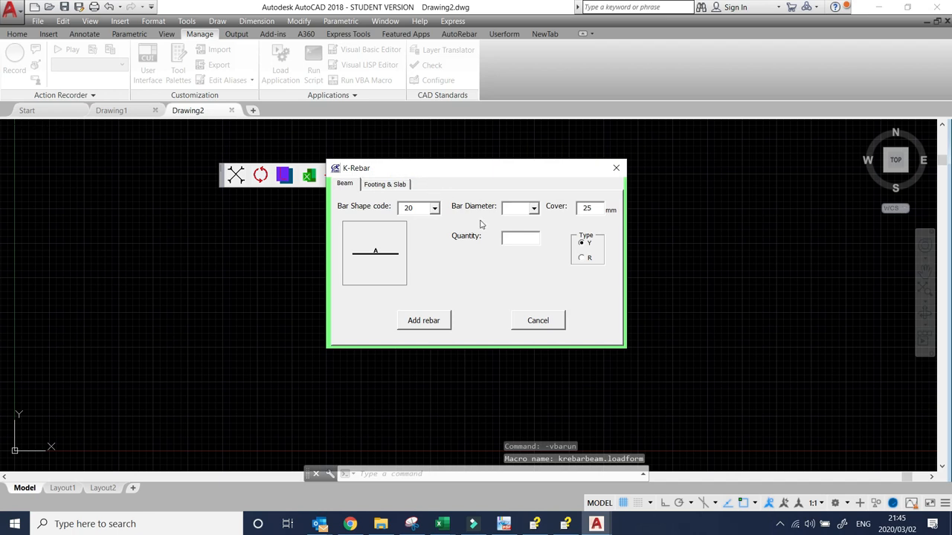
pyautogui.moveTo(351, 195)
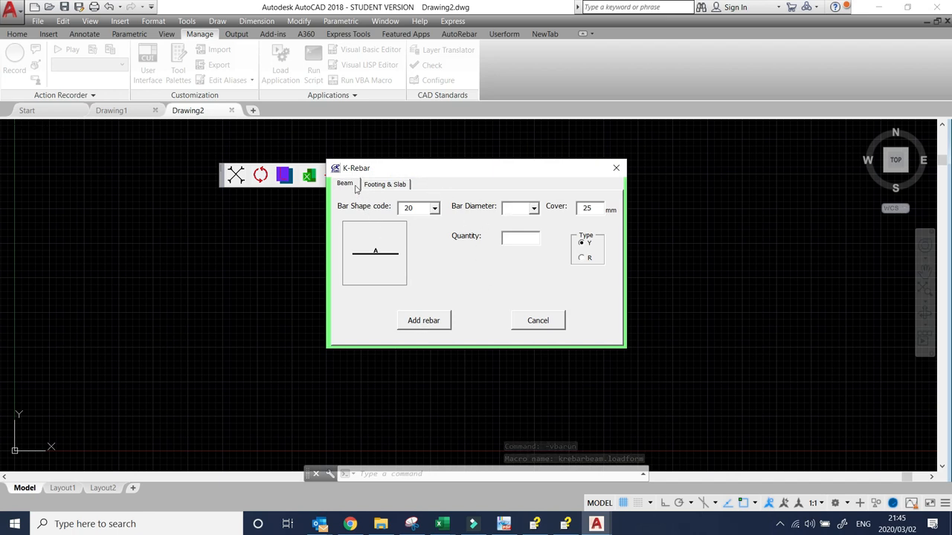
# Step: Add a Footing & Slab rebar with diameter 10, spacing 200 and position T2
pyautogui.click(384, 184)
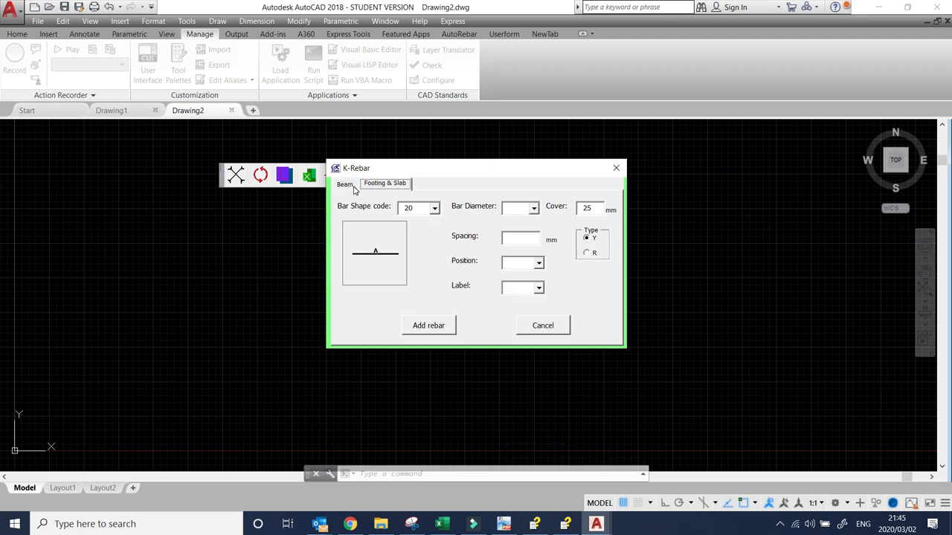
pyautogui.click(384, 184)
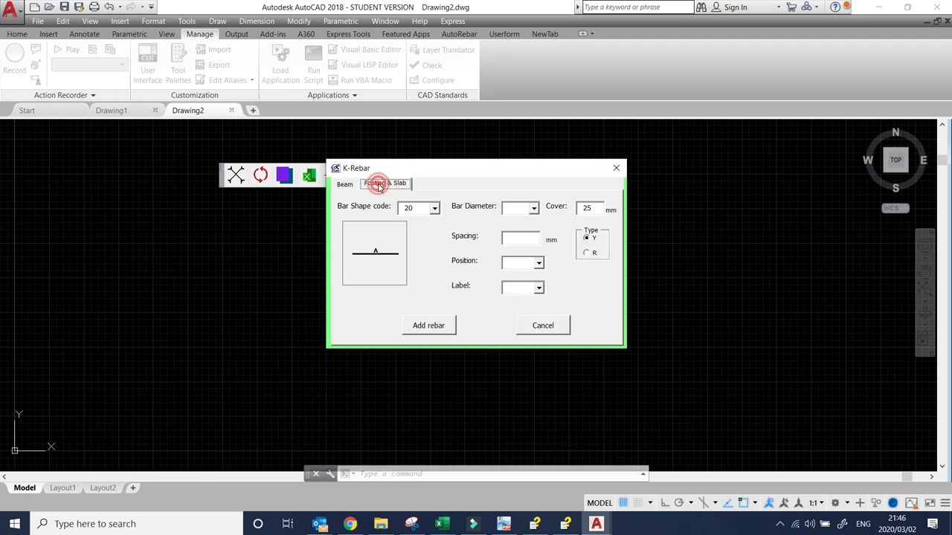
pyautogui.click(385, 184)
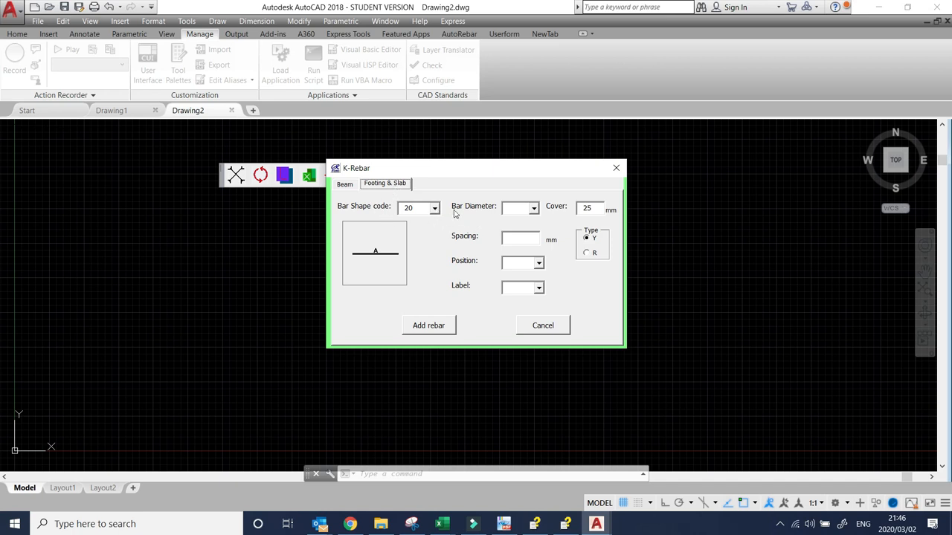
pyautogui.click(533, 208)
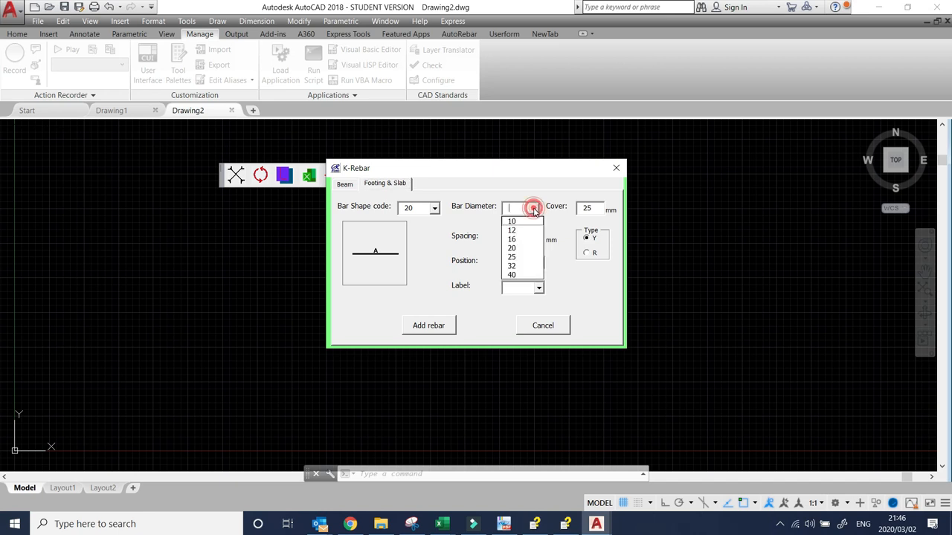
pyautogui.click(512, 221)
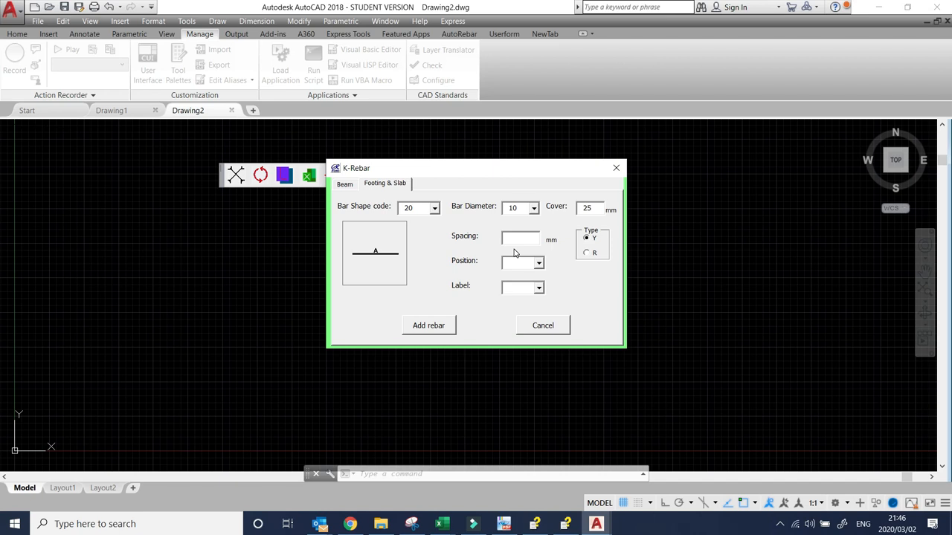
pyautogui.write('200')
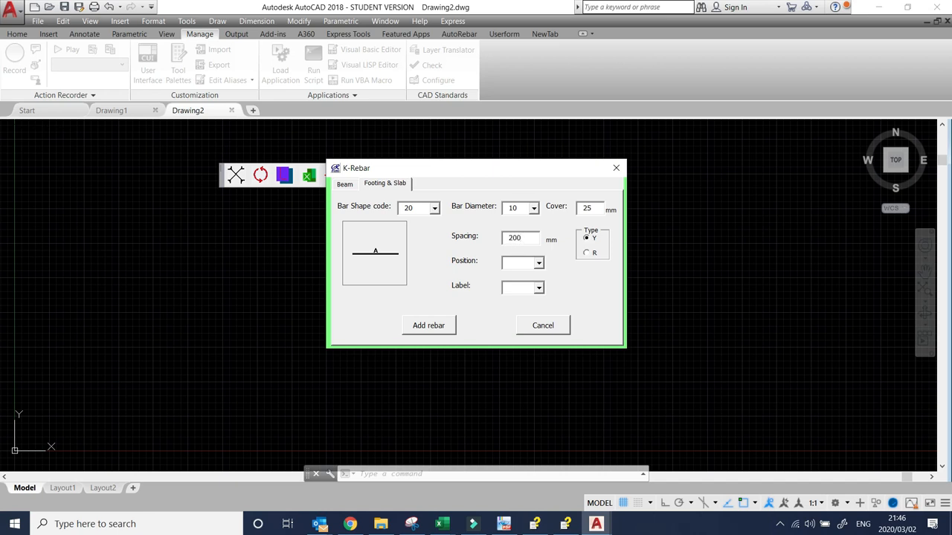
pyautogui.click(537, 262)
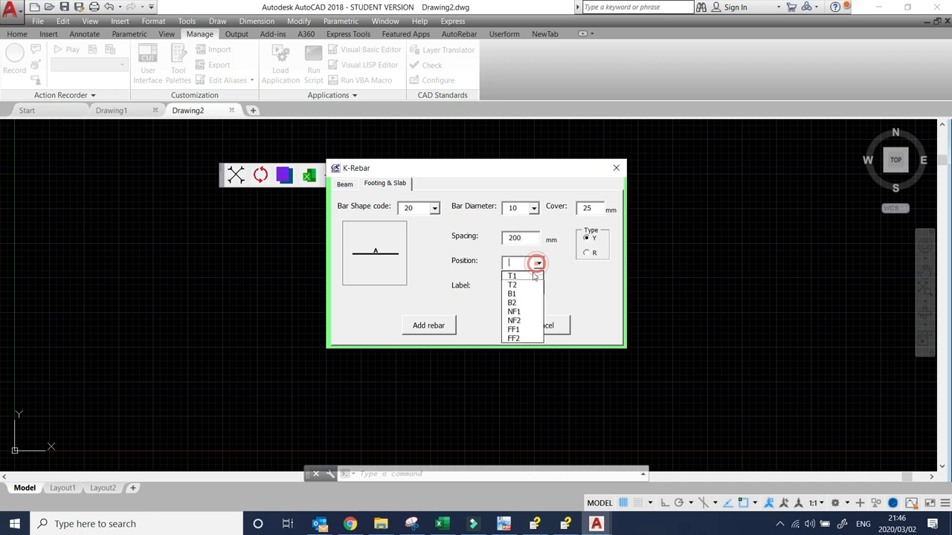
pyautogui.click(512, 285)
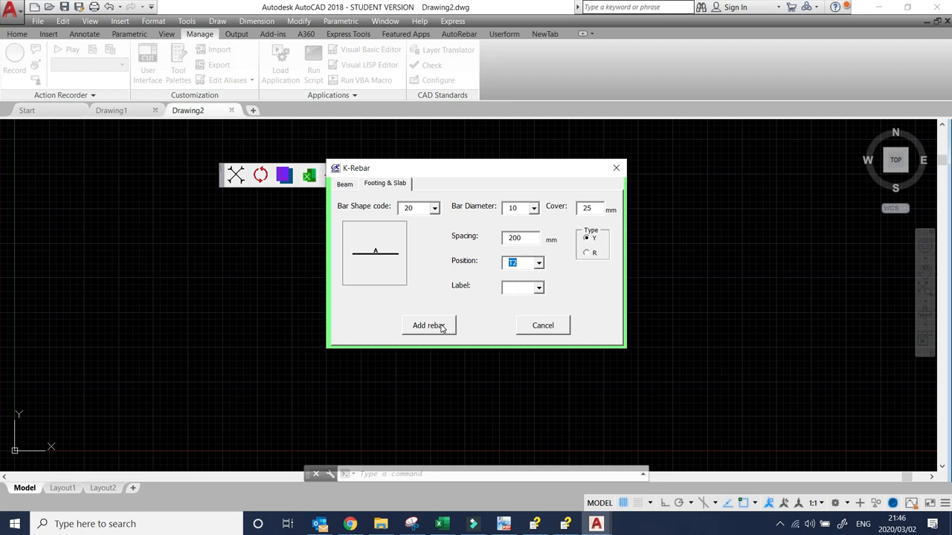
pyautogui.click(428, 324)
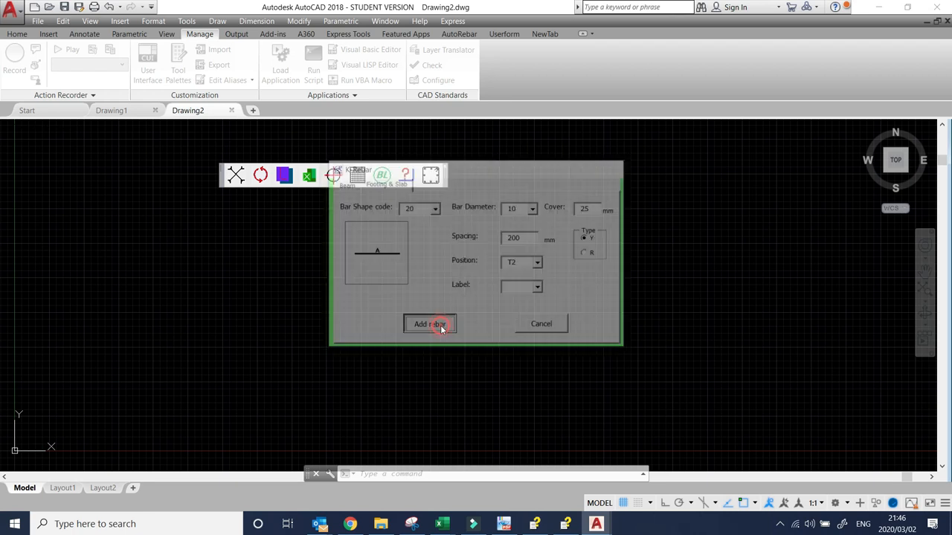
# Step: Start placing the footing bar and pick its start point in the drawing
pyautogui.click(430, 324)
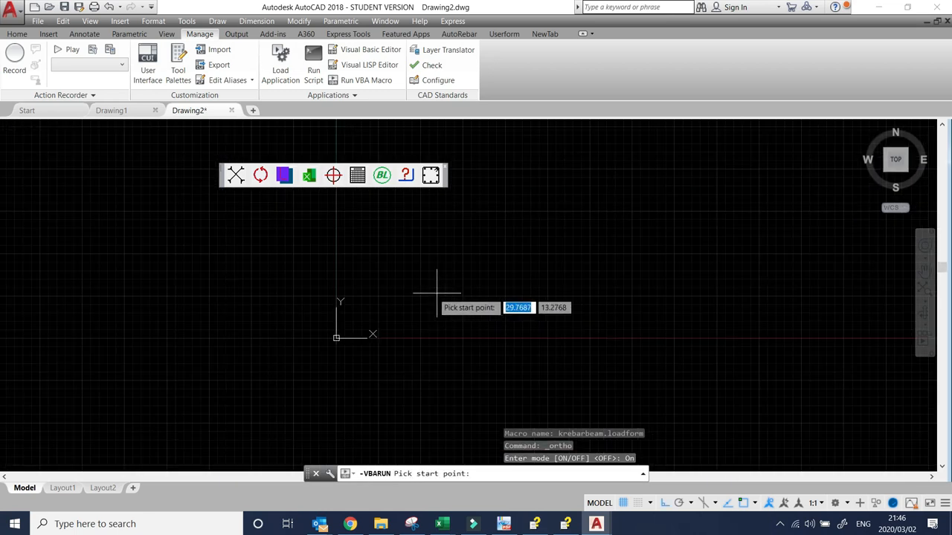
pyautogui.click(360, 277)
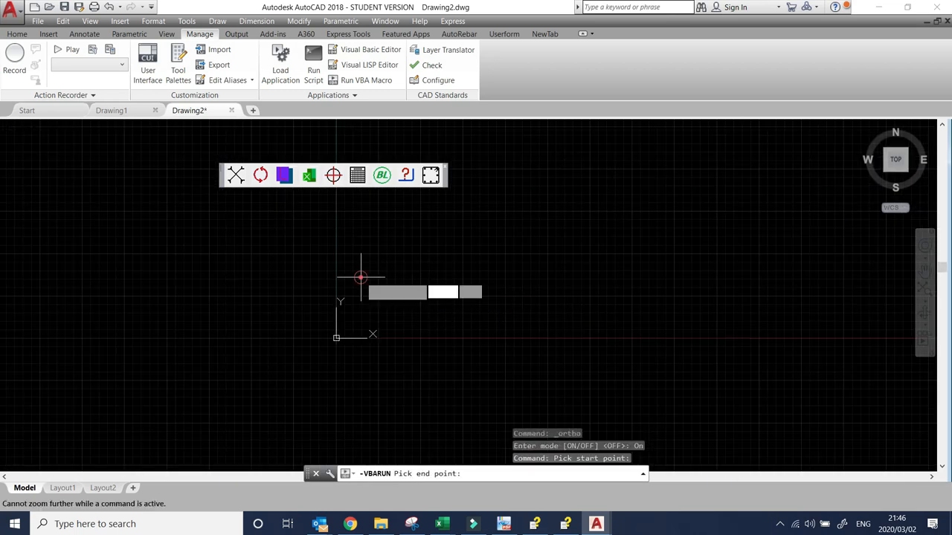
pyautogui.moveTo(870, 277)
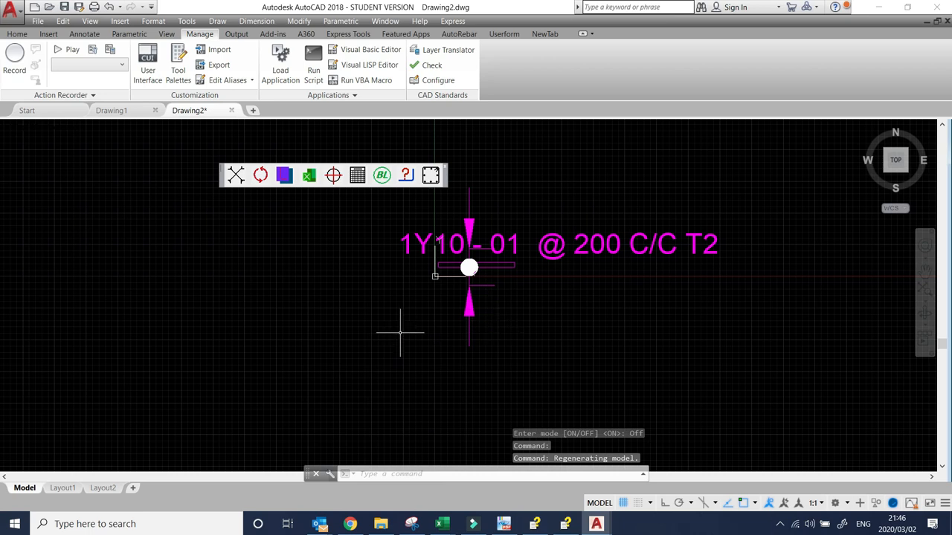
# Step: Add a 12 mm beam bar with quantity 12 as a long magenta line below the label
pyautogui.click(381, 175)
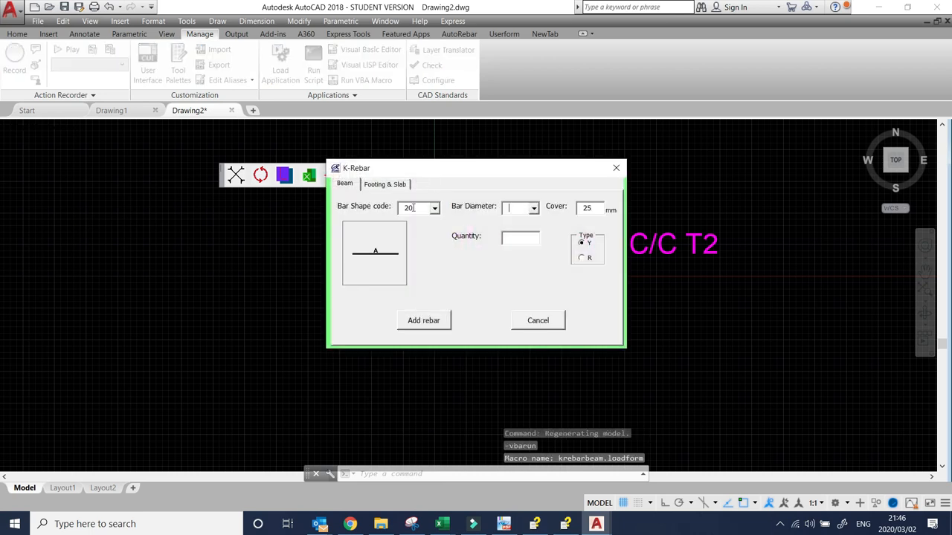
pyautogui.click(533, 208)
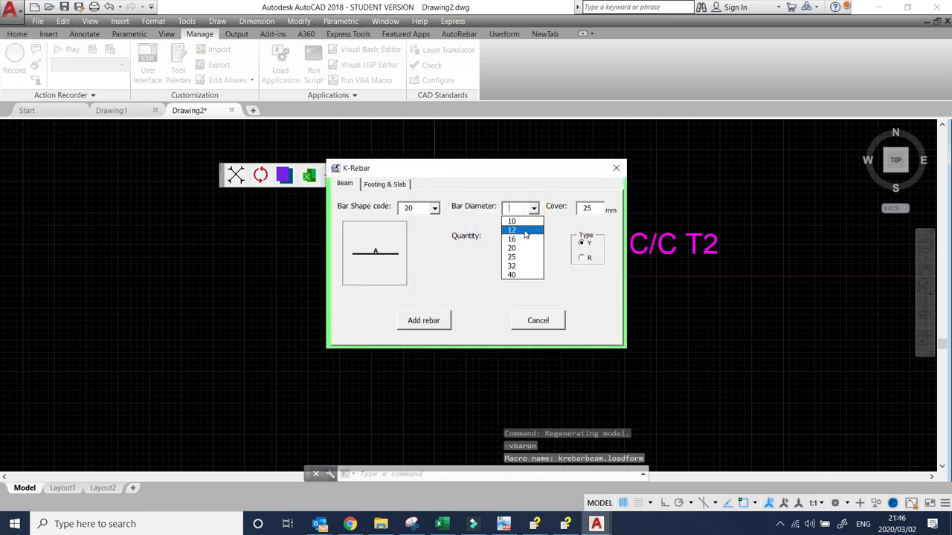
pyautogui.click(511, 230)
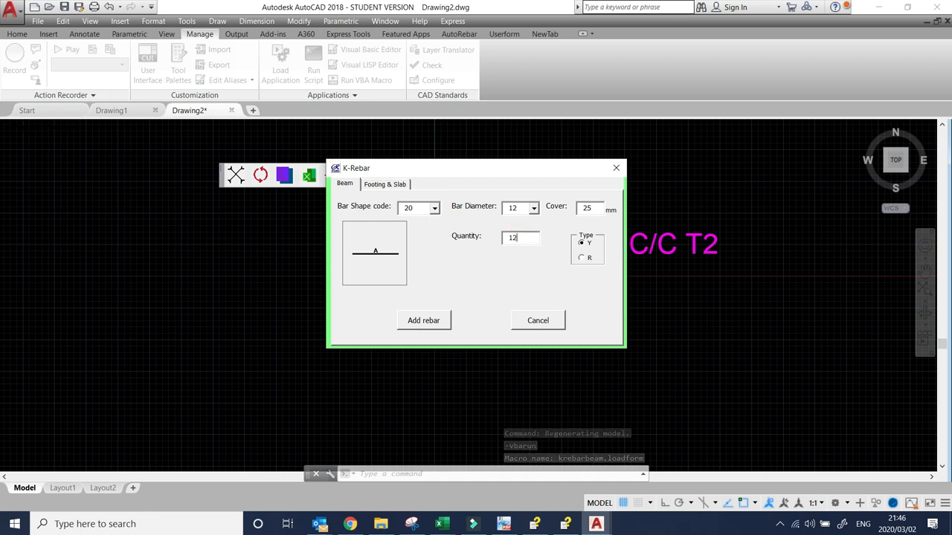
pyautogui.click(423, 319)
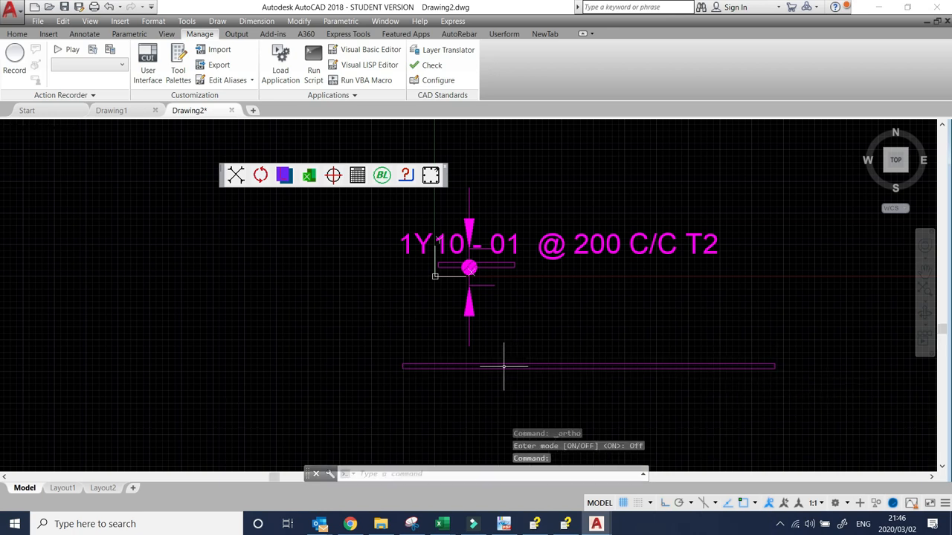
pyautogui.moveTo(489, 367)
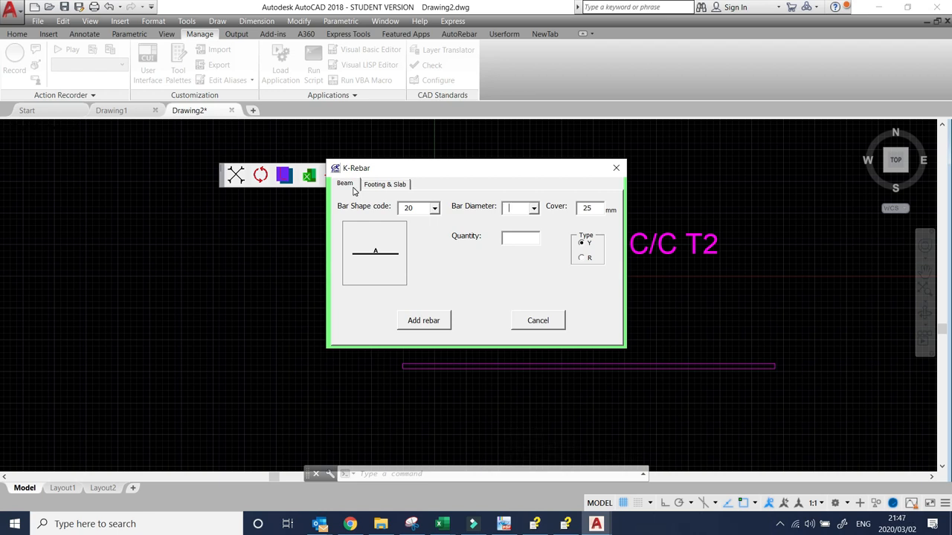
pyautogui.moveTo(342, 192)
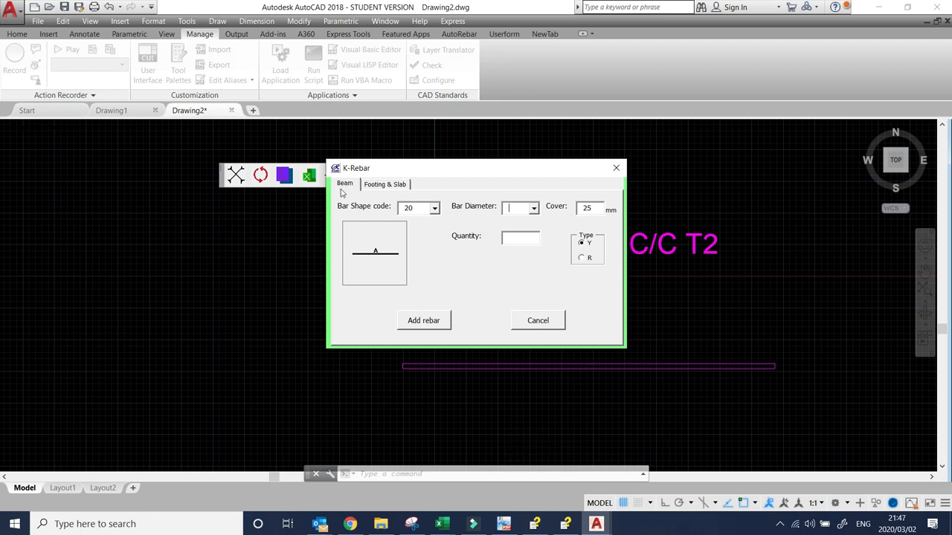
pyautogui.moveTo(351, 190)
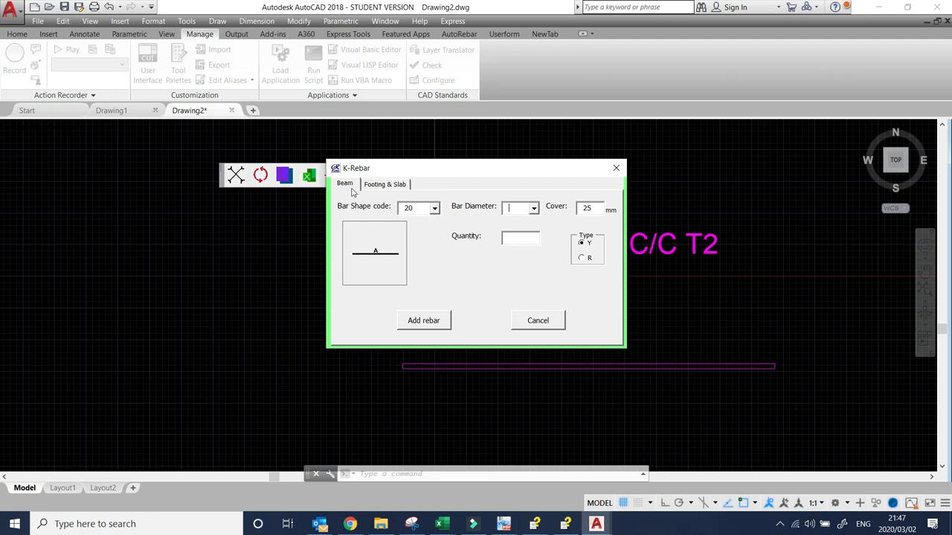
# Step: Switch between the Footing & Slab and Beam tabs, then cancel K-Rebar without adding a bar
pyautogui.click(384, 184)
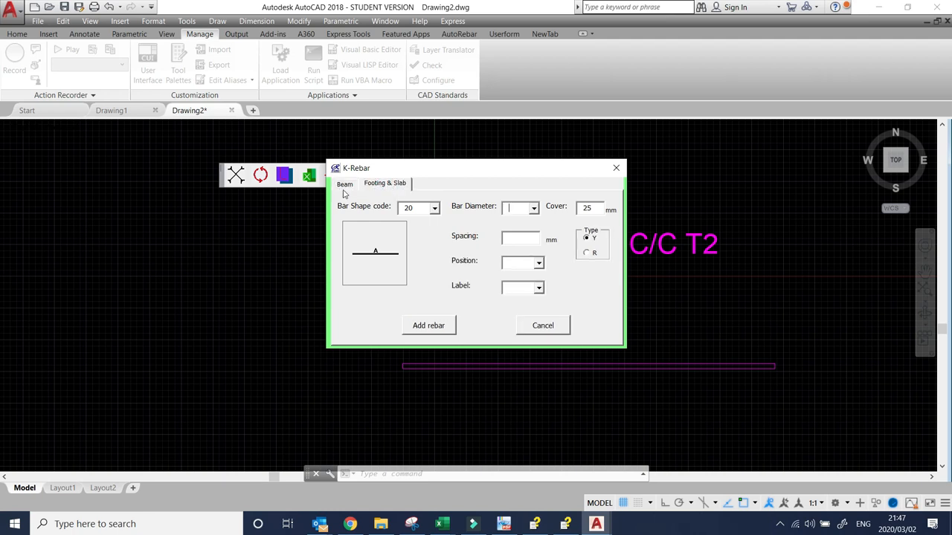
pyautogui.click(385, 184)
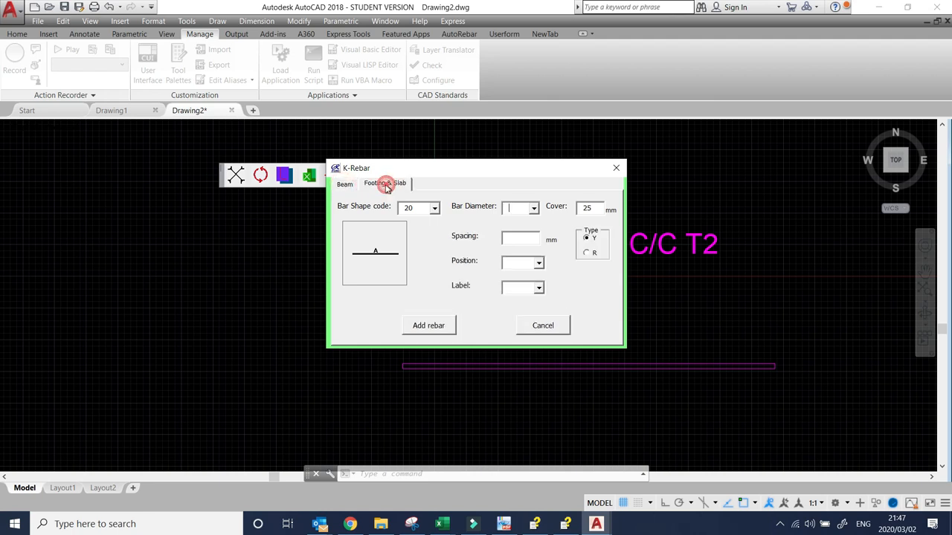
pyautogui.click(344, 184)
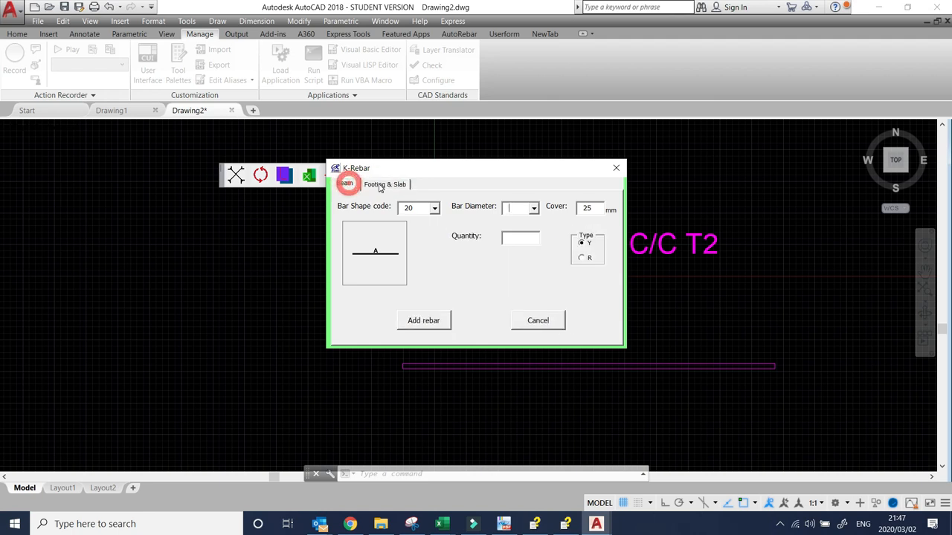
pyautogui.click(384, 184)
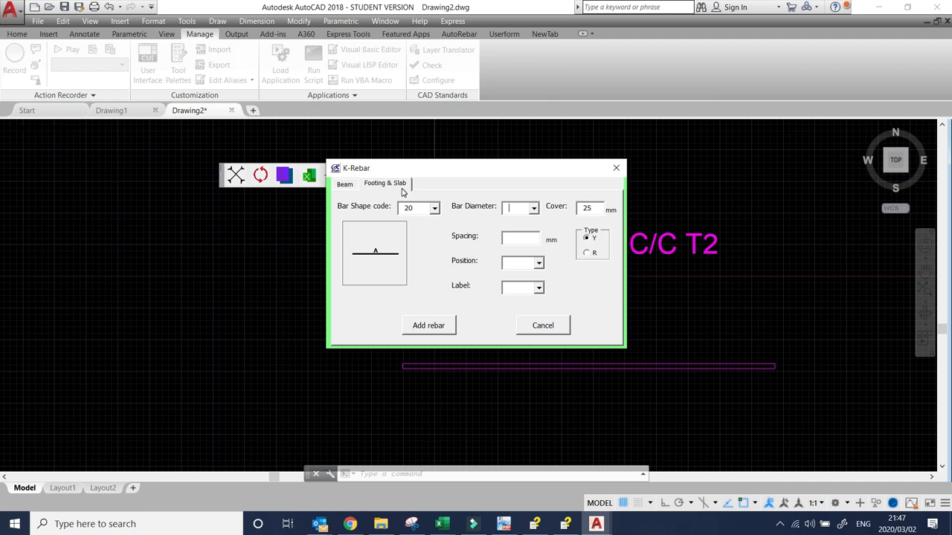
pyautogui.moveTo(360, 197)
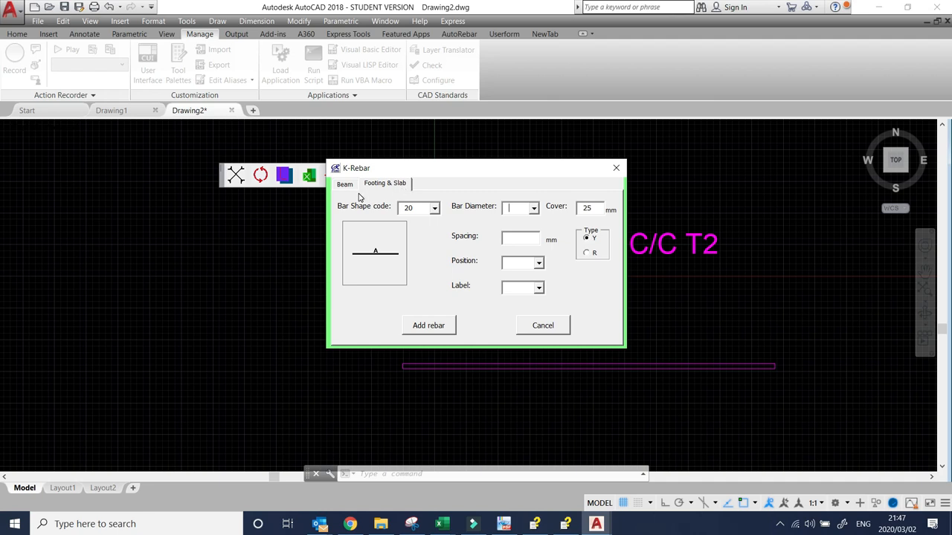
pyautogui.click(345, 183)
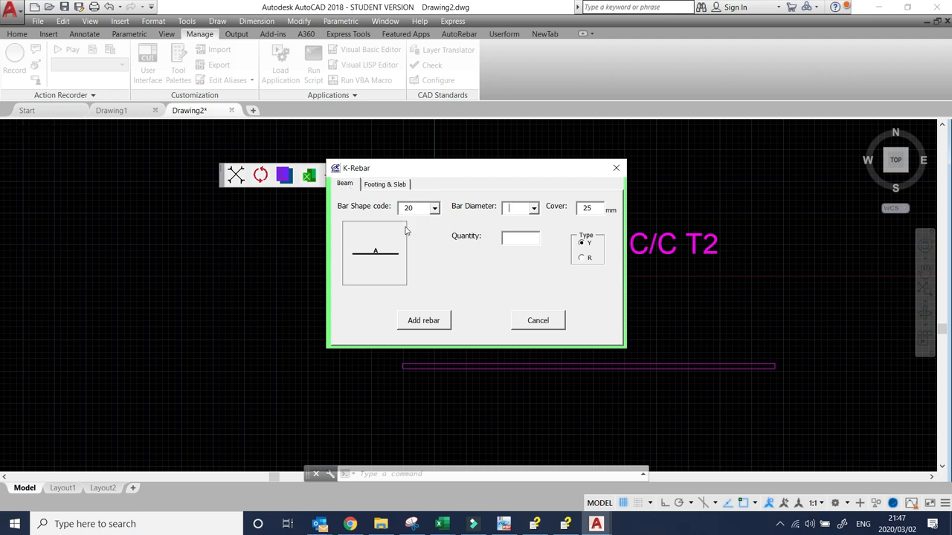
pyautogui.click(537, 320)
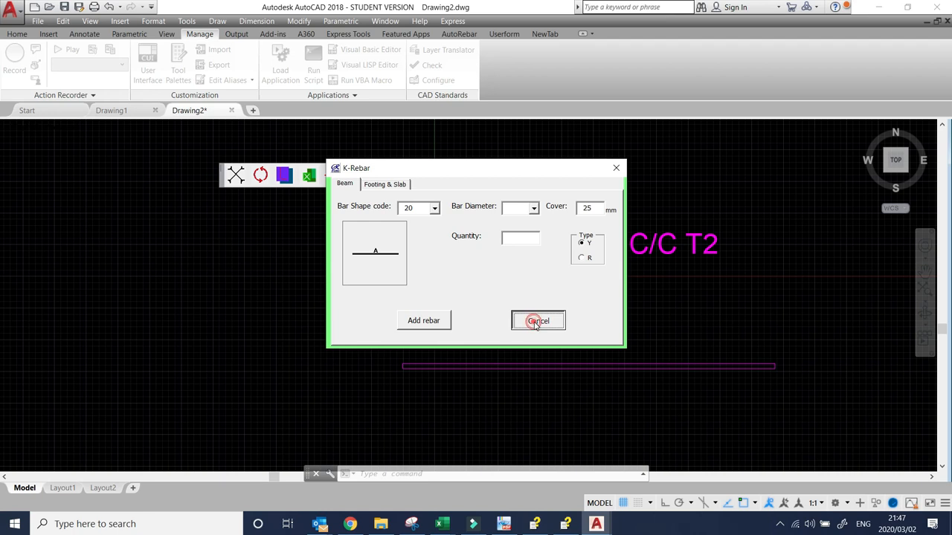
pyautogui.click(537, 321)
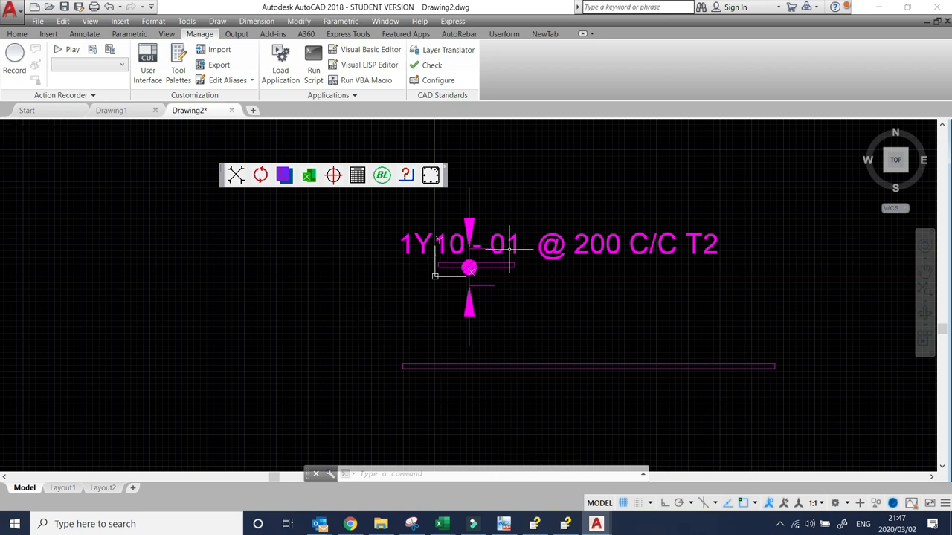
# Step: In K-Rebar Settings, set rebar colour Red, label colour Blue and text height 20
pyautogui.click(237, 174)
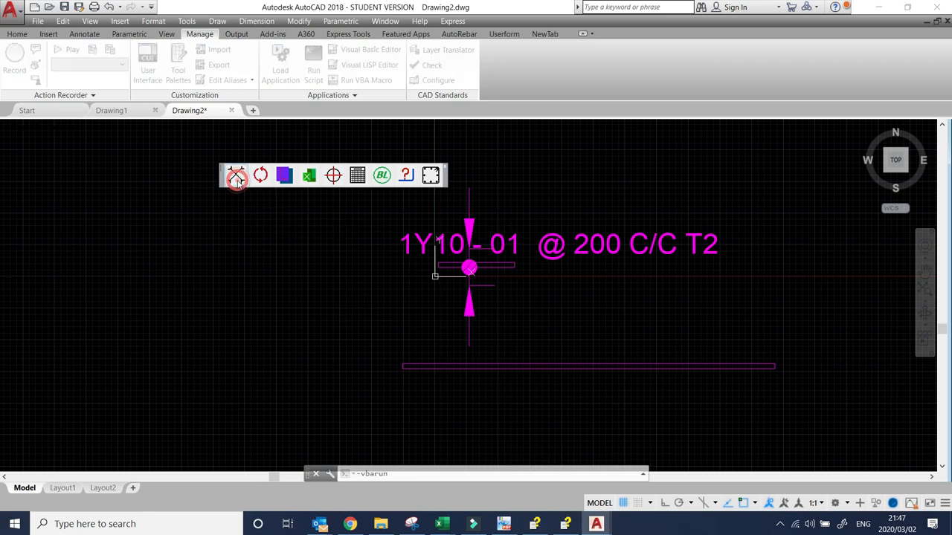
pyautogui.click(236, 174)
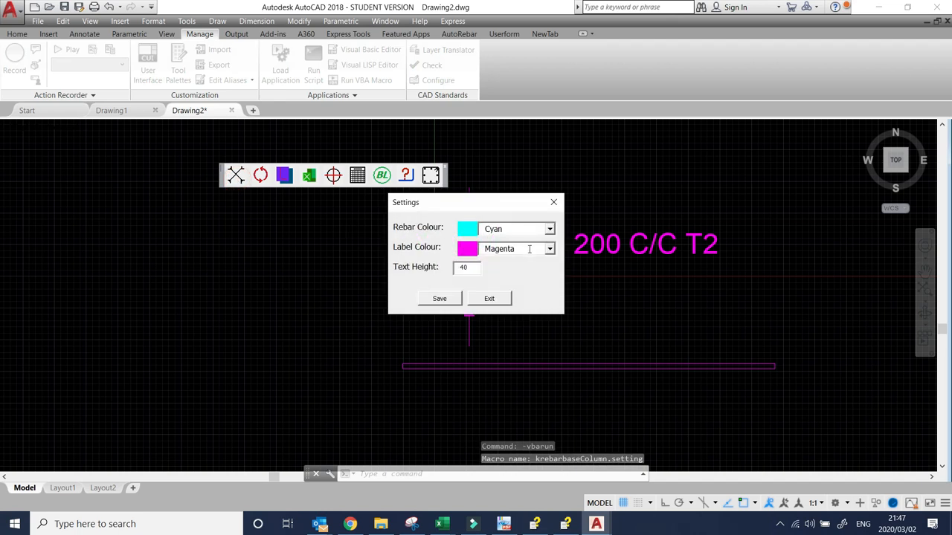
pyautogui.moveTo(550, 229)
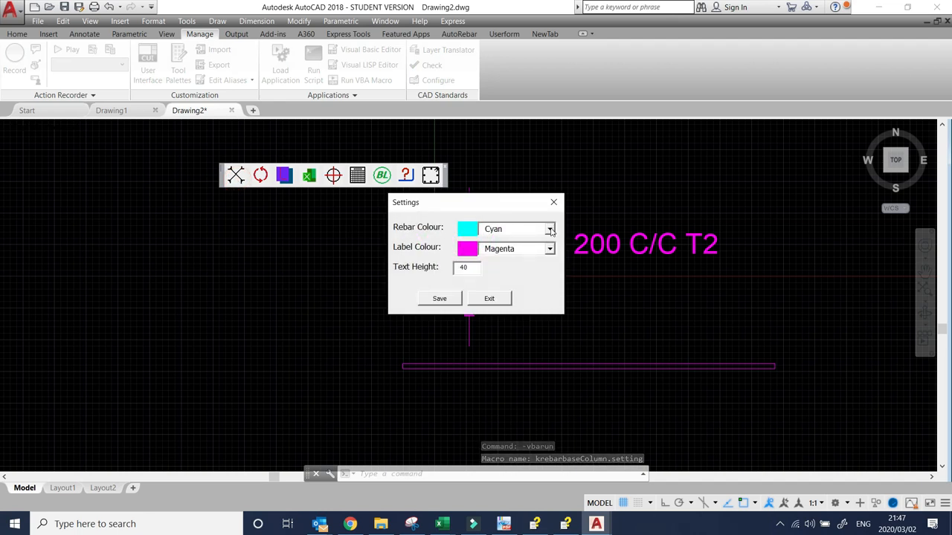
pyautogui.click(549, 228)
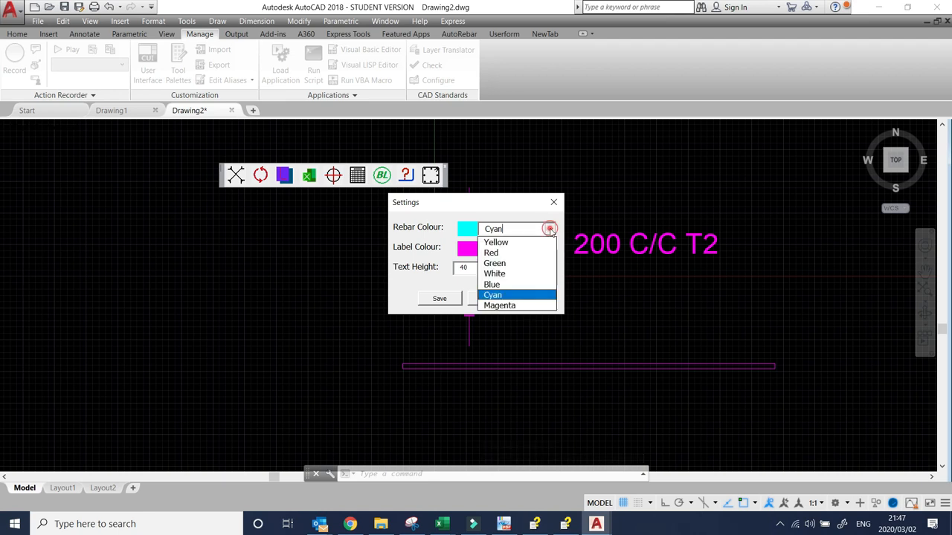
pyautogui.click(493, 274)
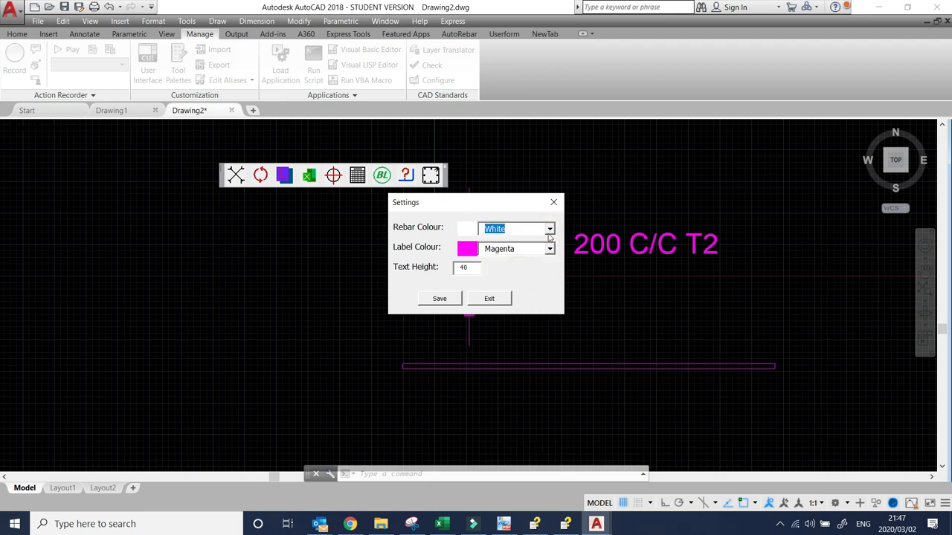
pyautogui.click(549, 229)
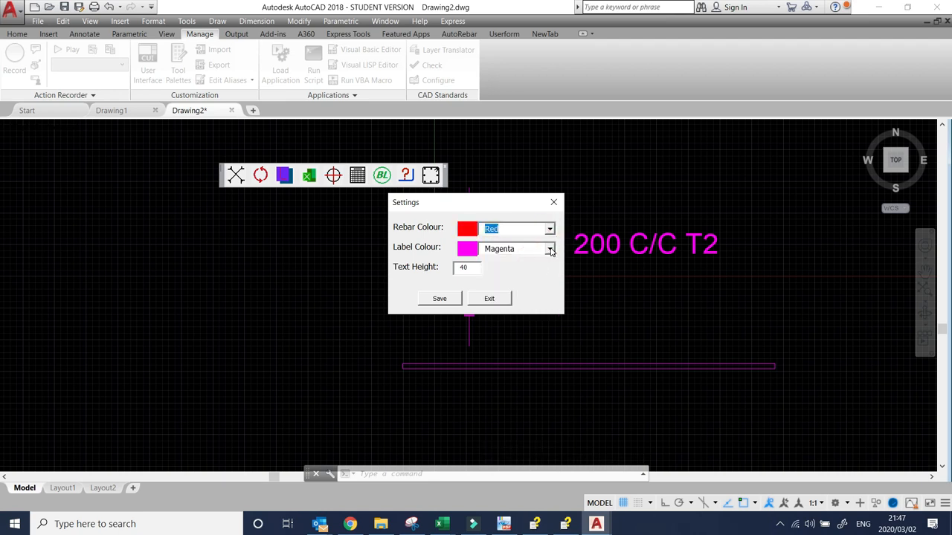
pyautogui.click(550, 248)
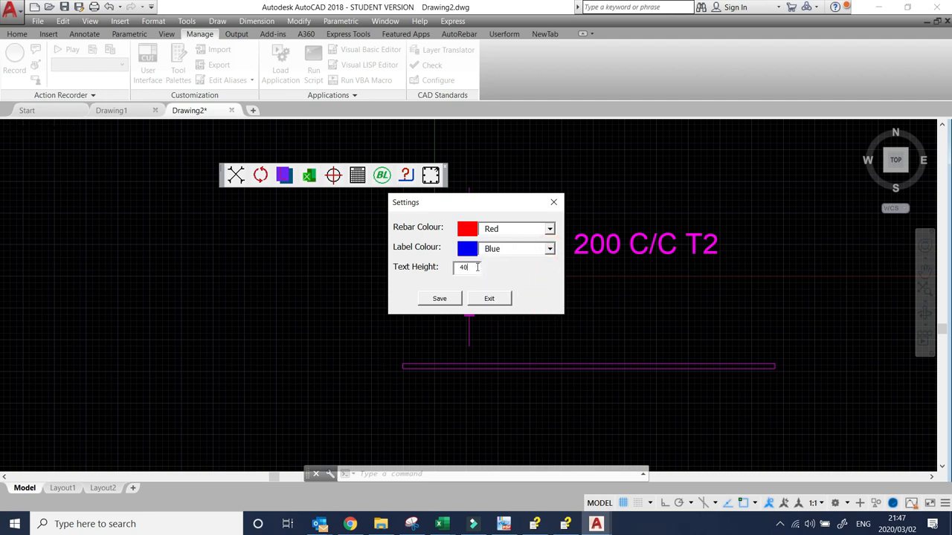
pyautogui.tripleClick(465, 266)
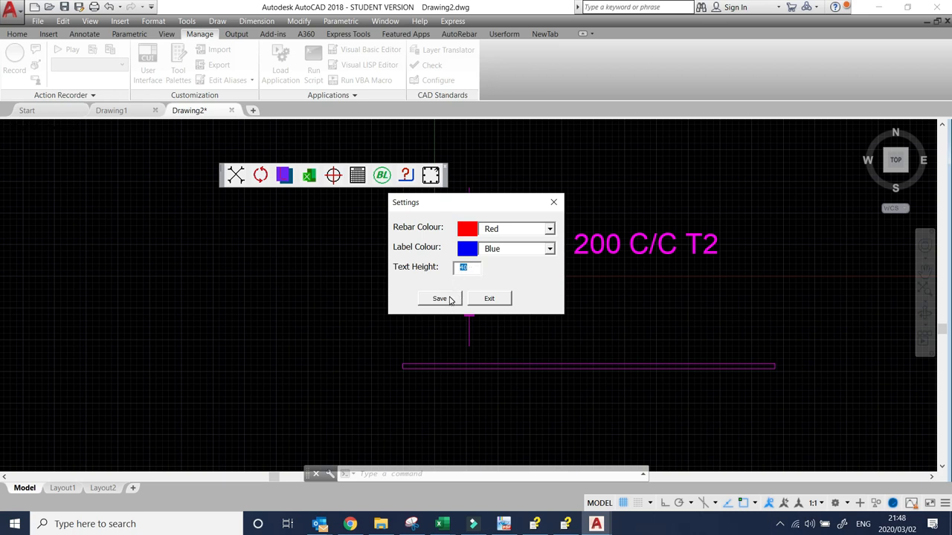
pyautogui.moveTo(437, 280)
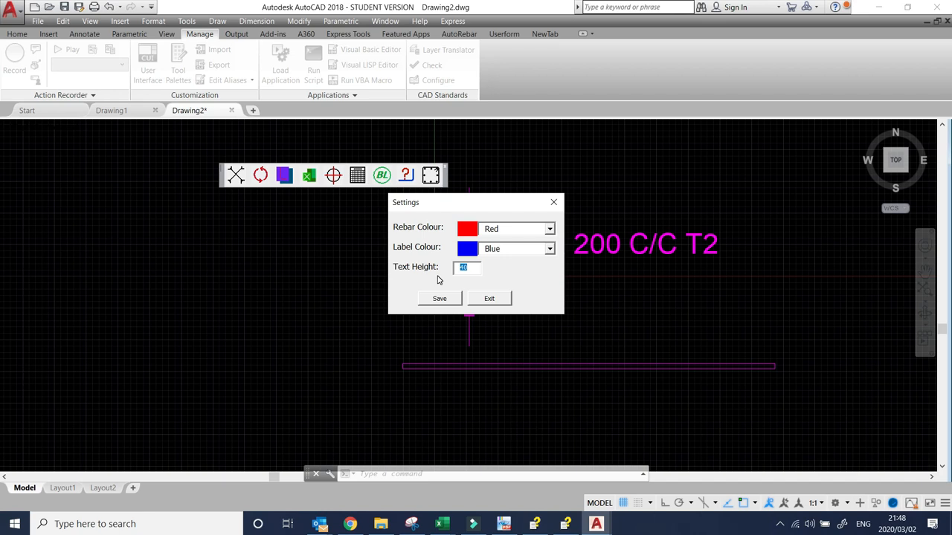
pyautogui.write('20')
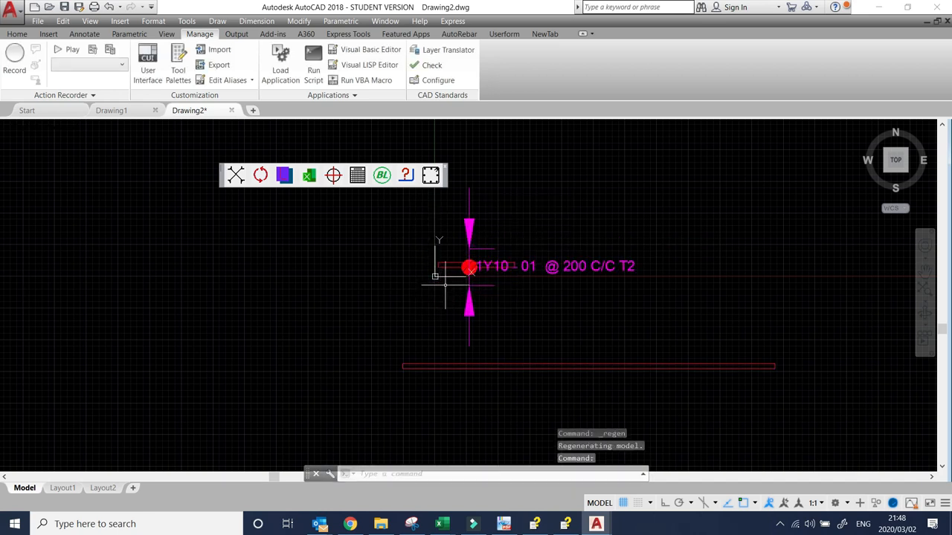
pyautogui.moveTo(566, 287)
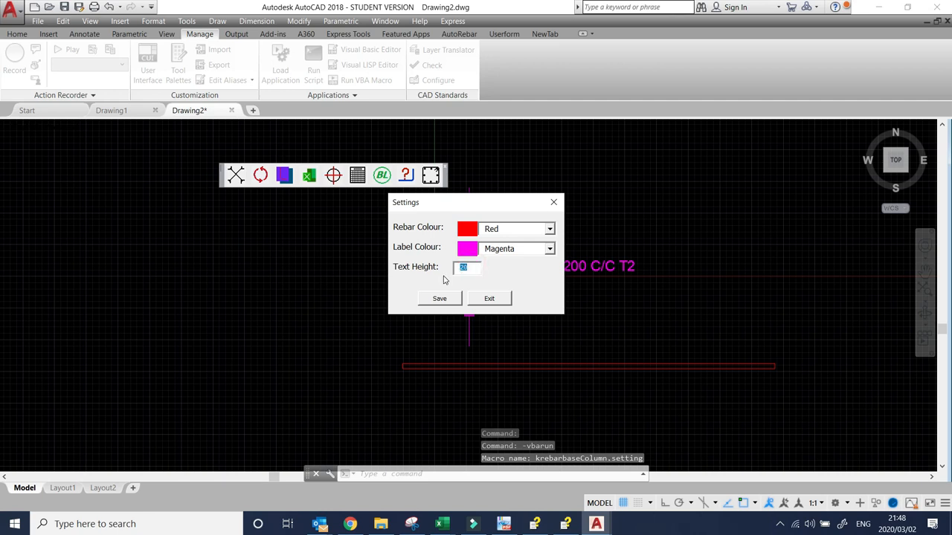
# Step: Replace the label text height 20 with 40 and save the K-Rebar settings
pyautogui.write('4')
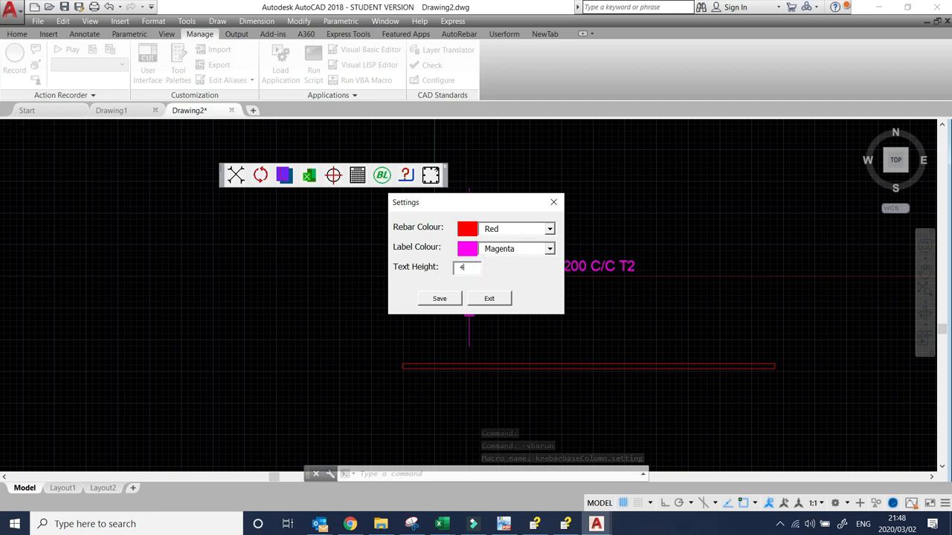
pyautogui.write('0')
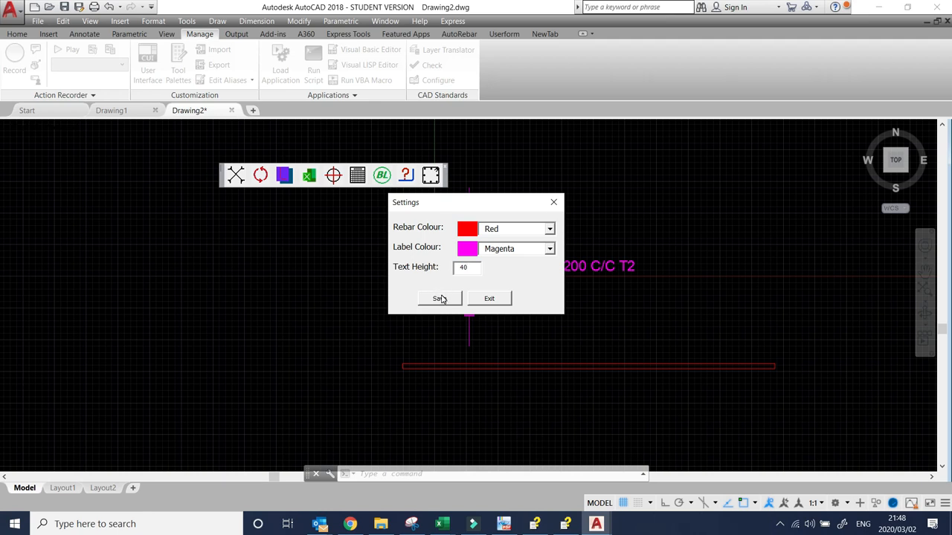
pyautogui.click(437, 299)
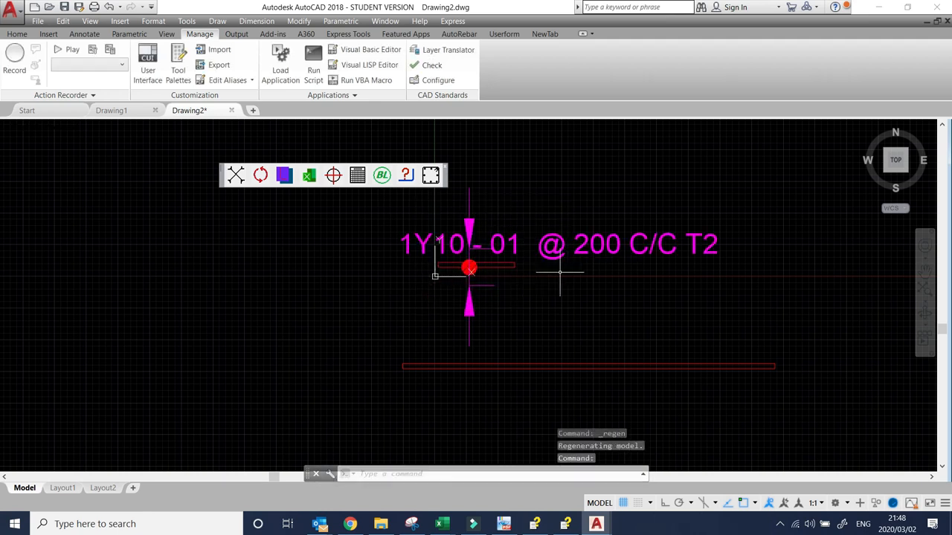
pyautogui.moveTo(373, 262)
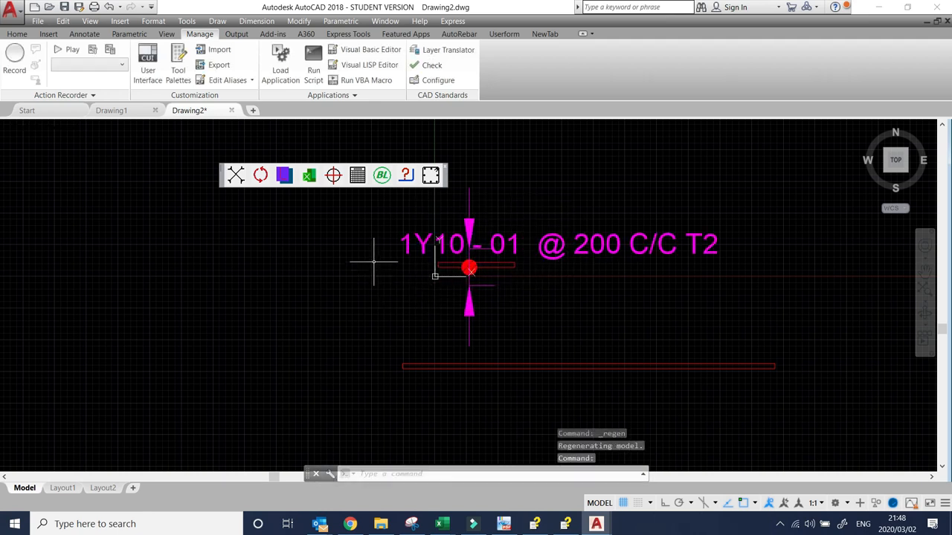
pyautogui.moveTo(285, 251)
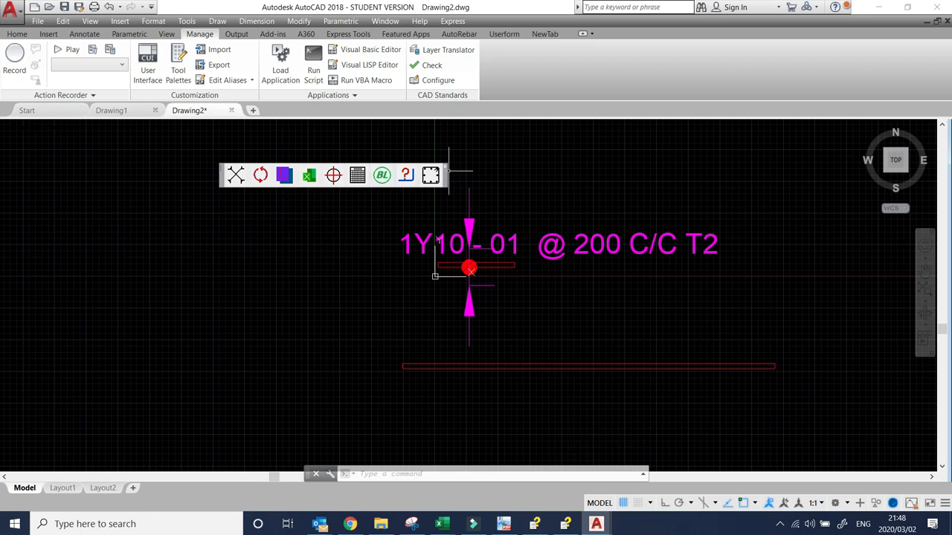
pyautogui.moveTo(461, 174)
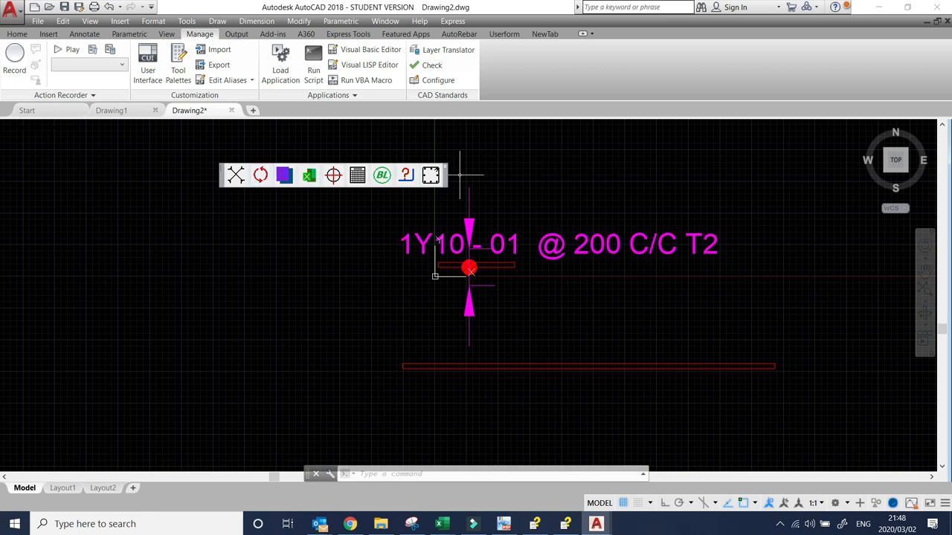
pyautogui.moveTo(500, 299)
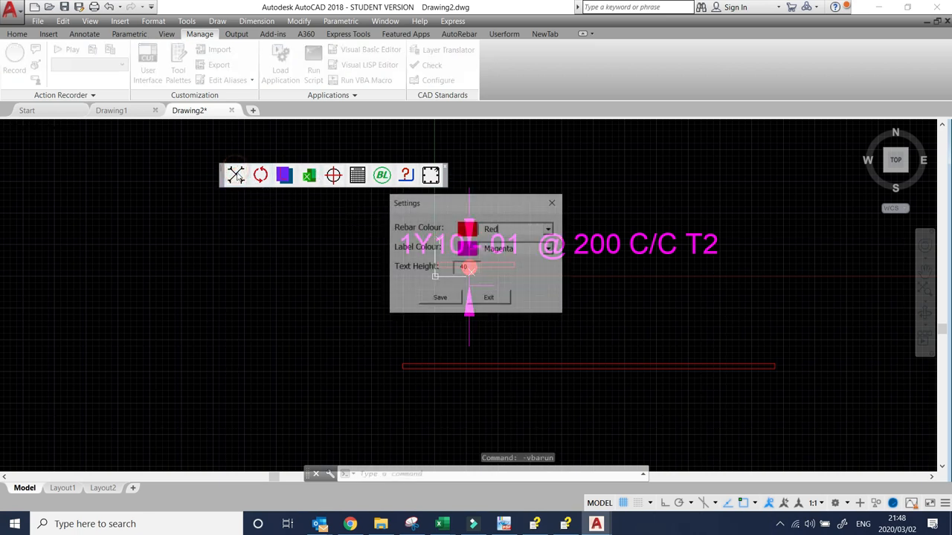
# Step: Select Green in the Rebar Colour dropdown, leaving labels magenta at height 40
pyautogui.click(549, 247)
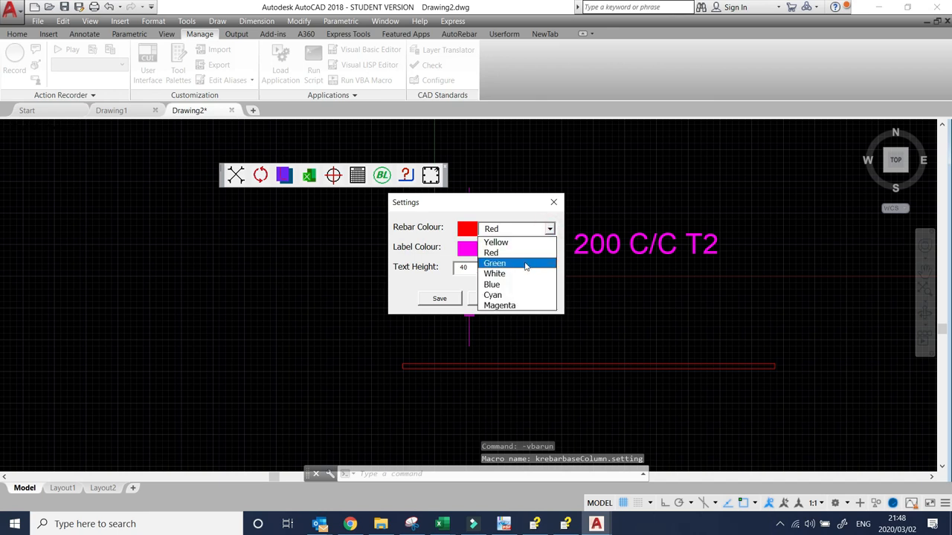
pyautogui.click(495, 263)
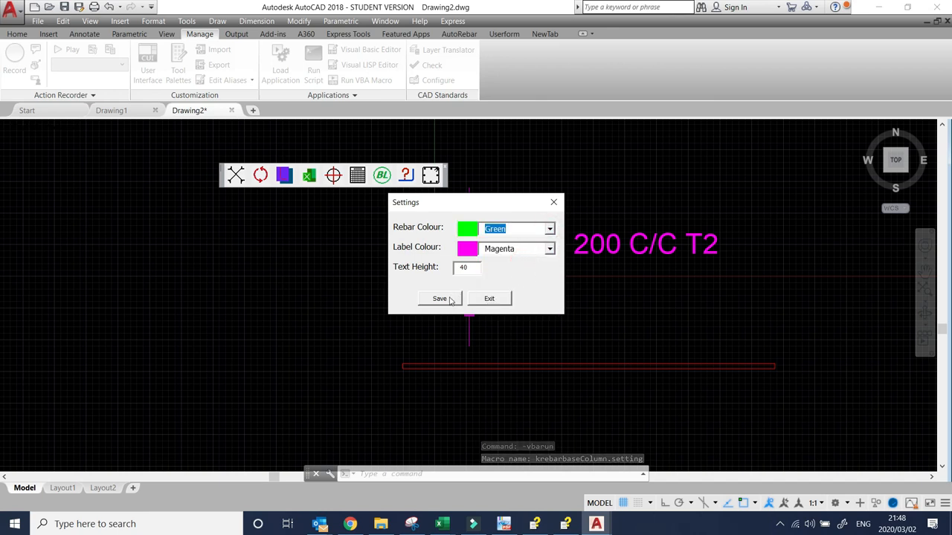